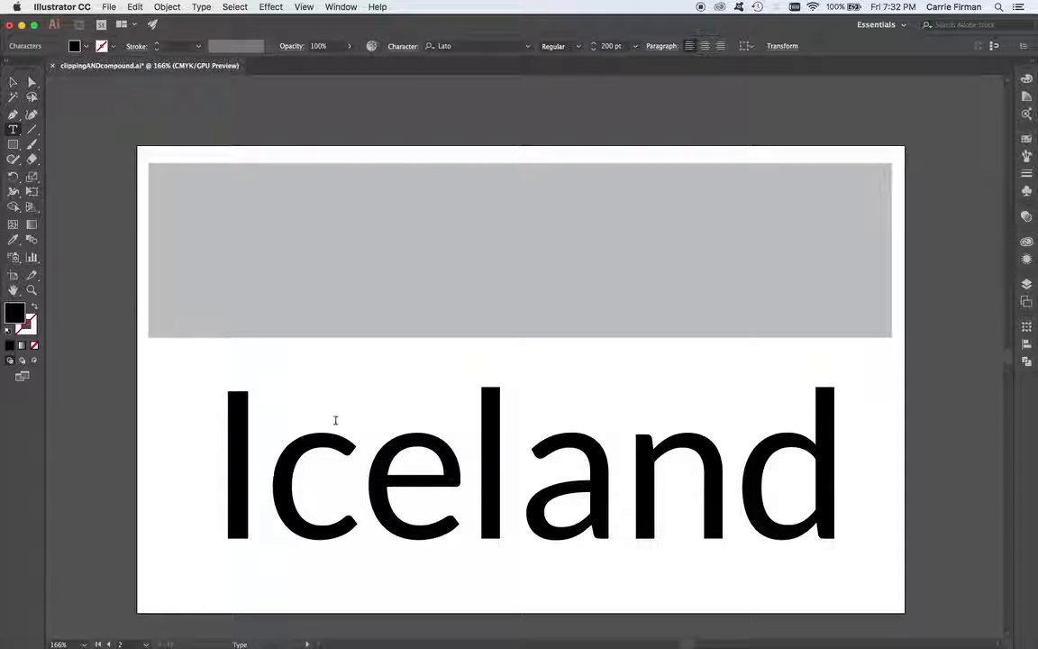
Step: Select the Iceland text object with the Selection tool
click(12, 82)
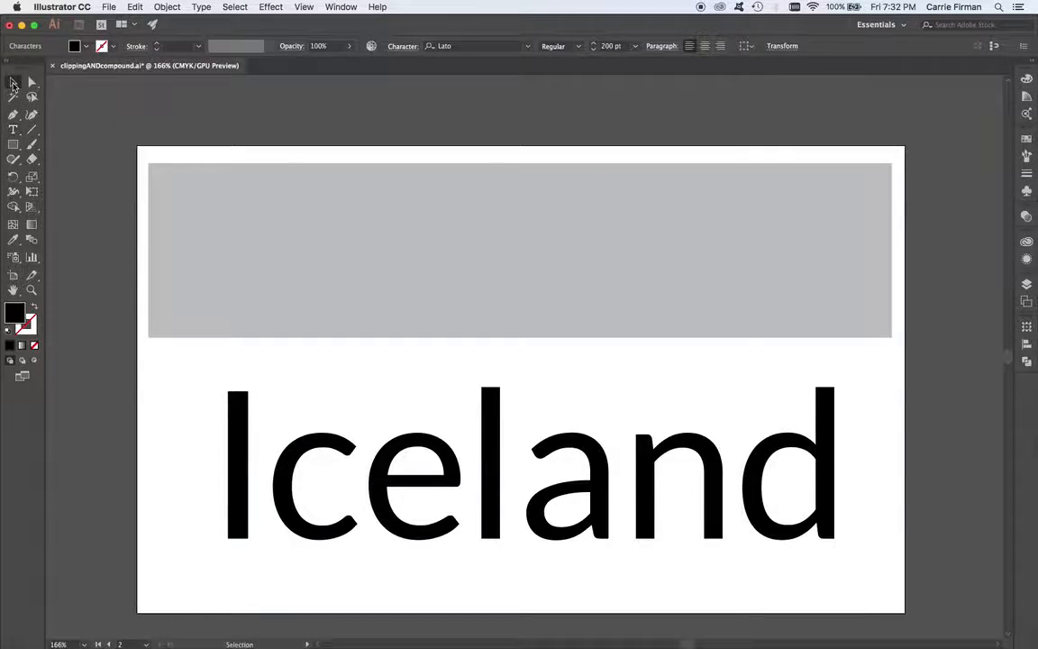
click(527, 469)
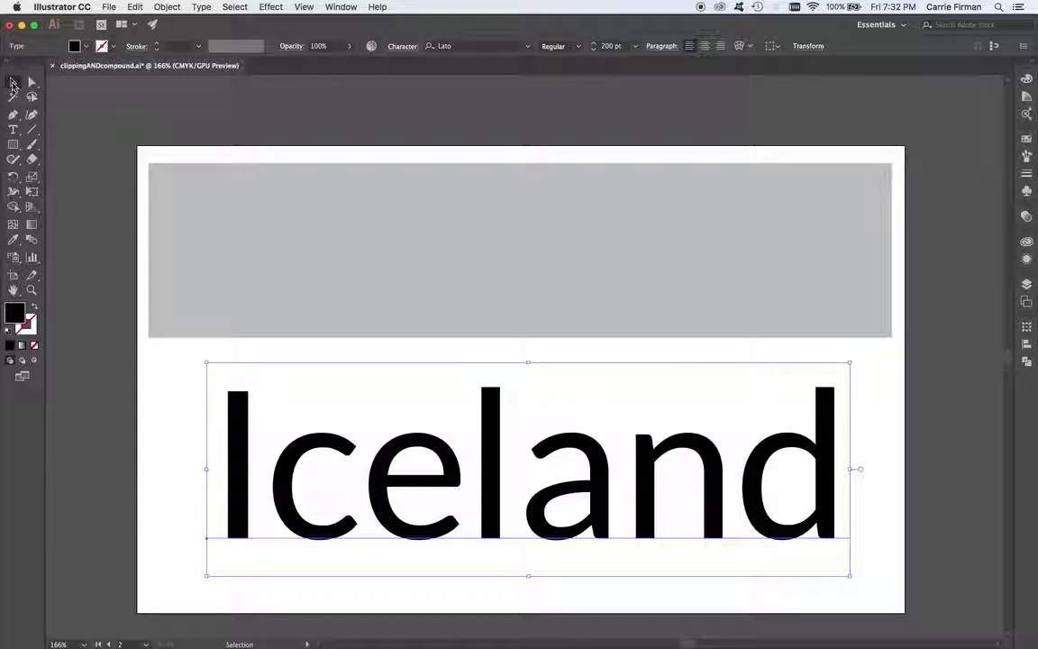
mouse_move(510, 315)
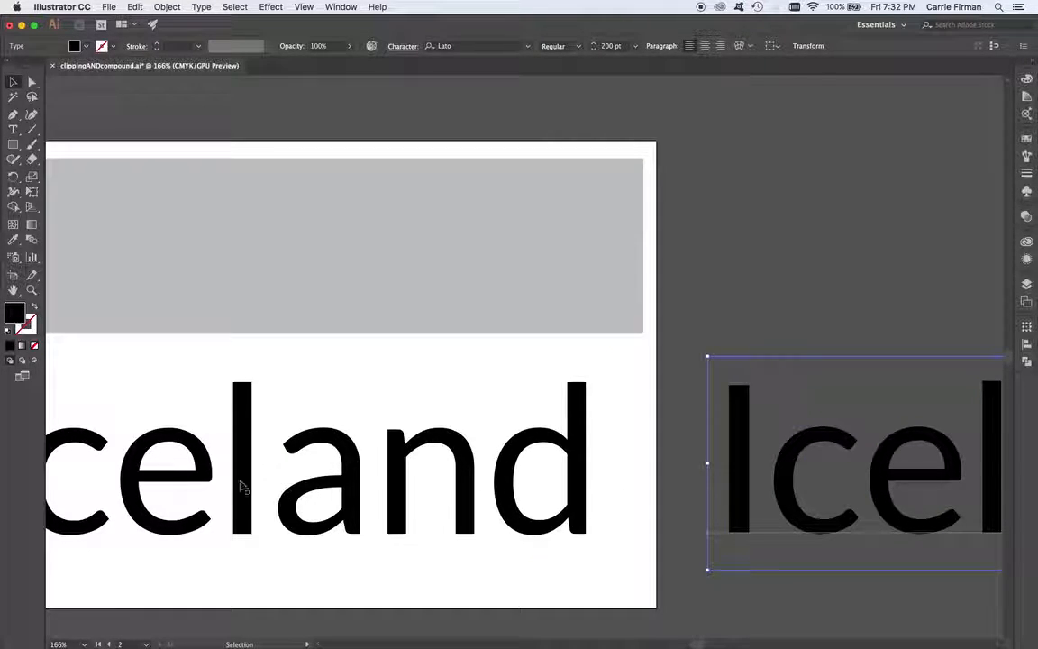
mouse_move(498, 480)
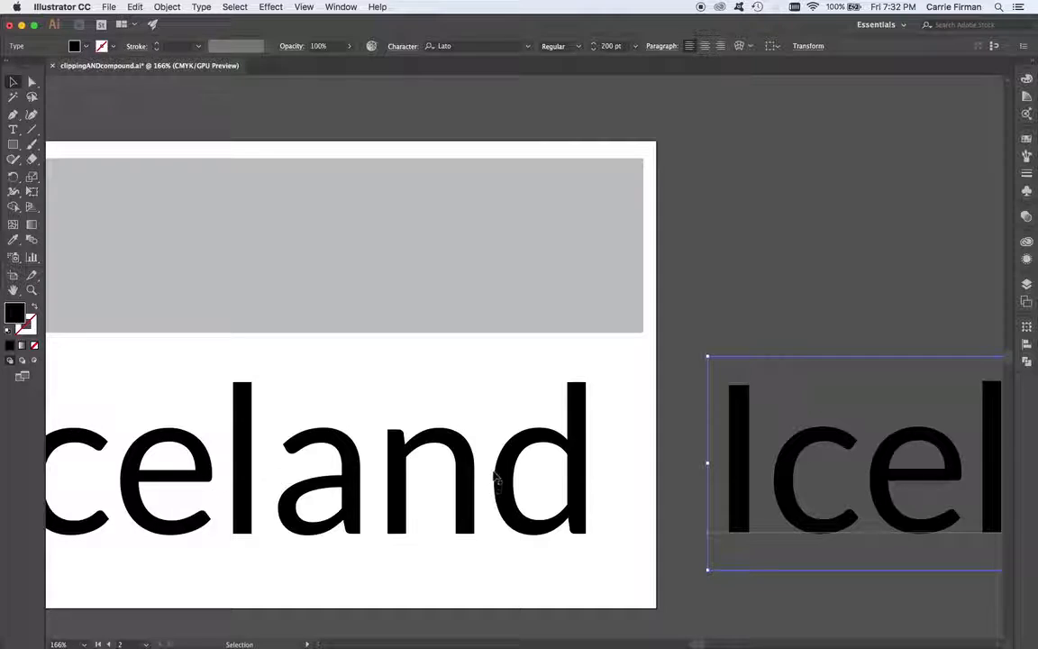
mouse_move(477, 513)
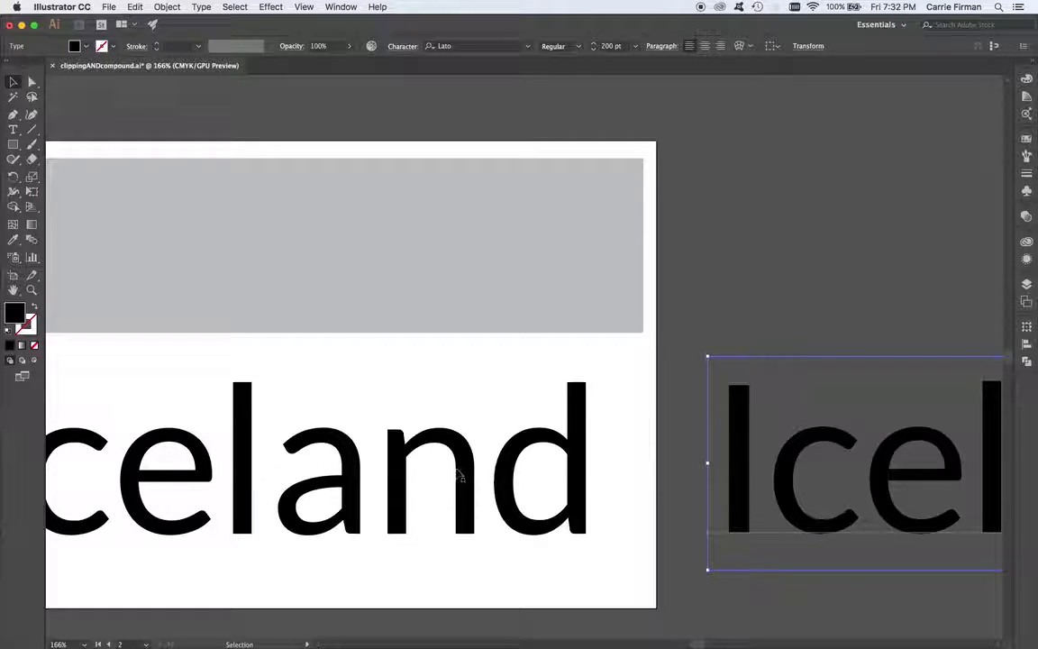
mouse_move(924, 509)
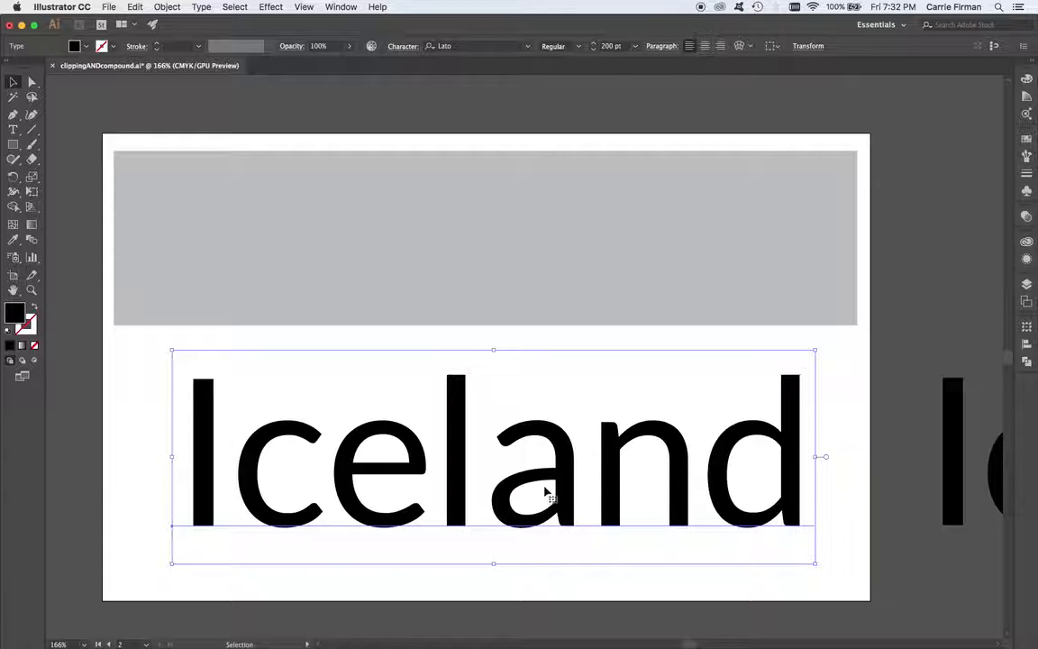
mouse_move(541, 488)
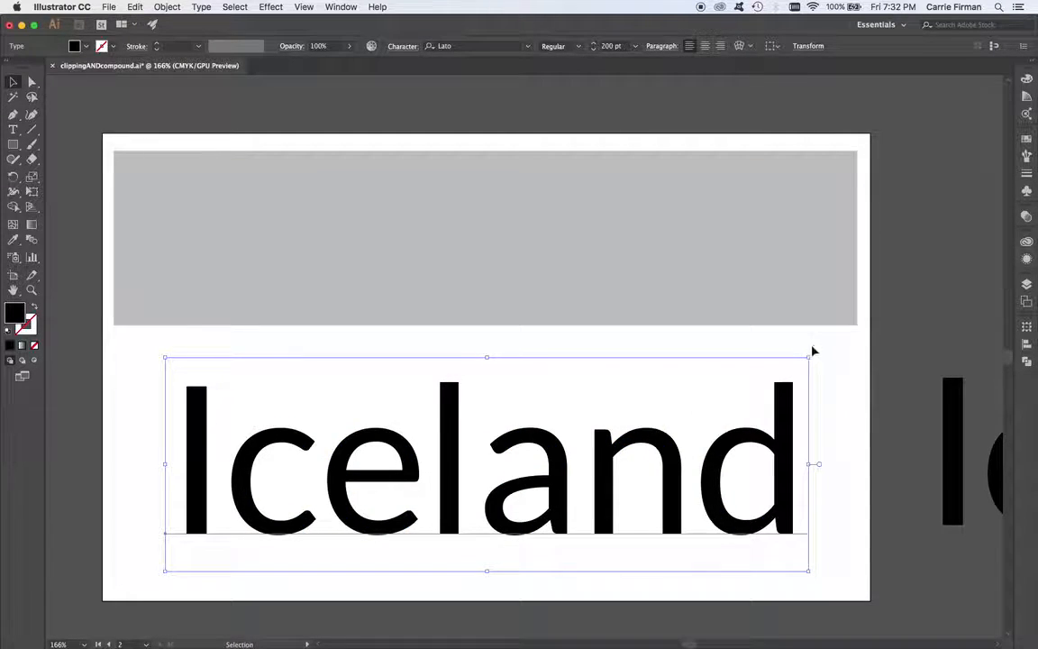
mouse_move(514, 486)
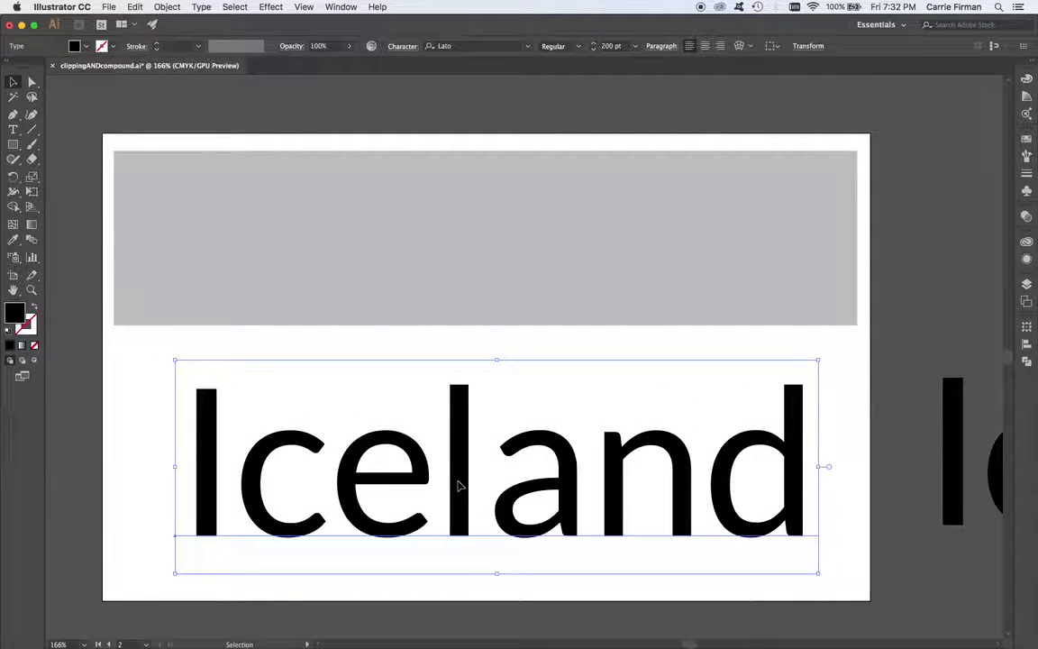
mouse_move(756, 504)
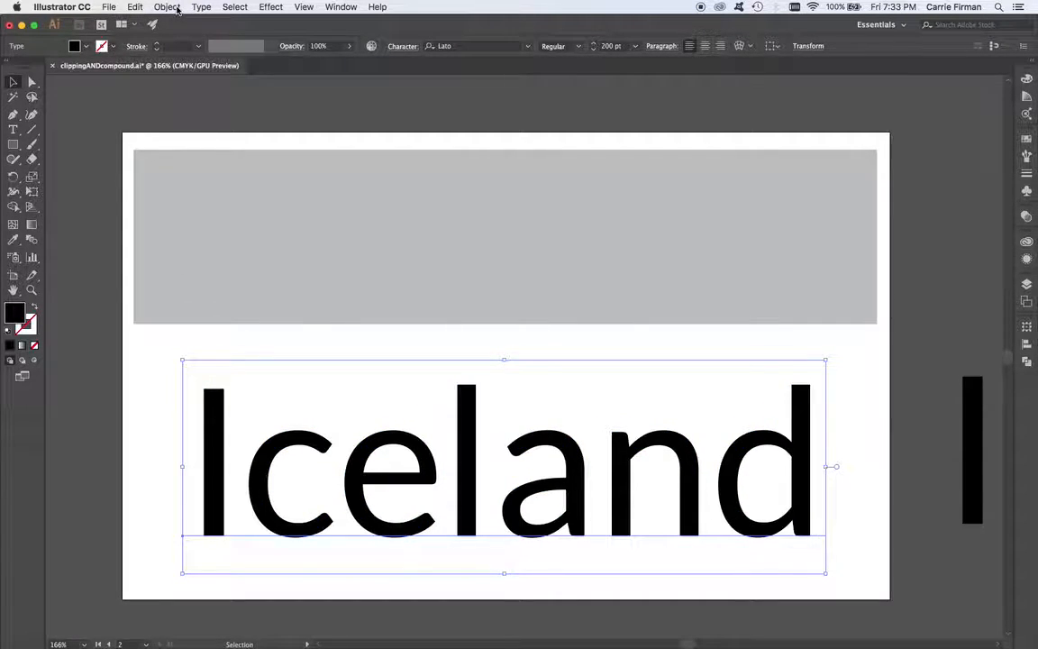
Step: Open the Type menu to reach Create Outlines for the Iceland text
click(201, 6)
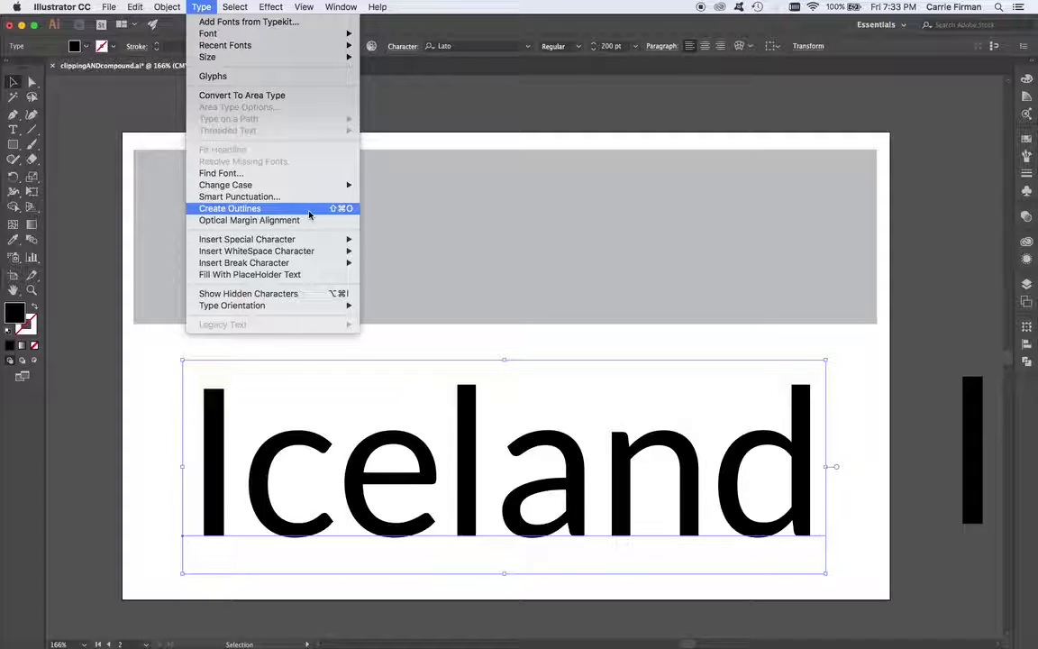
Step: Convert the Iceland text to outlines and nudge the outlined group upward
click(229, 208)
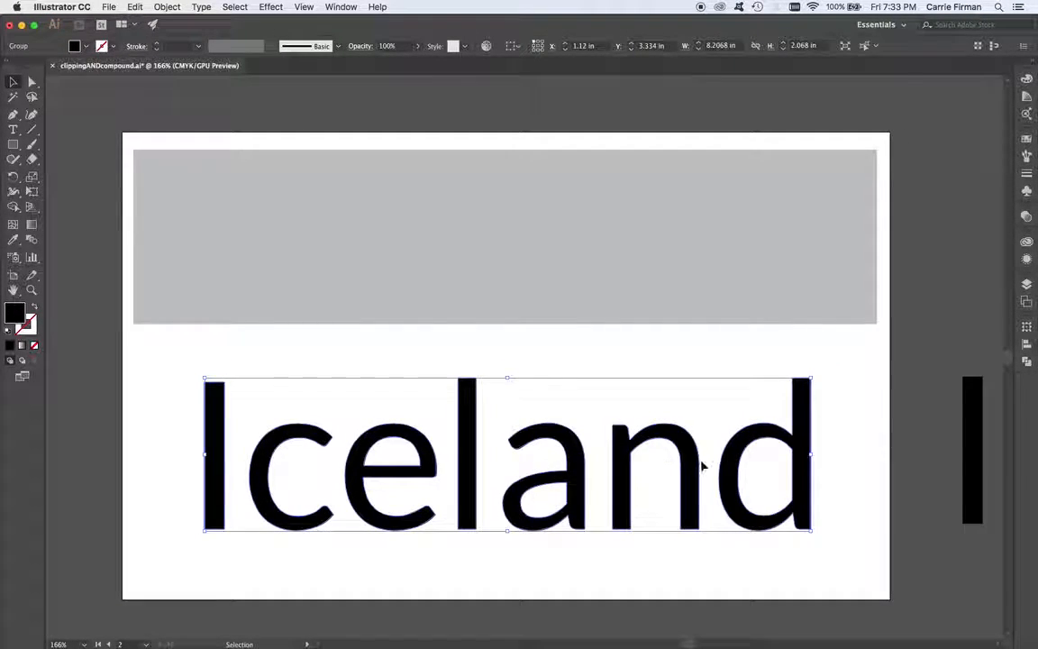
mouse_move(730, 503)
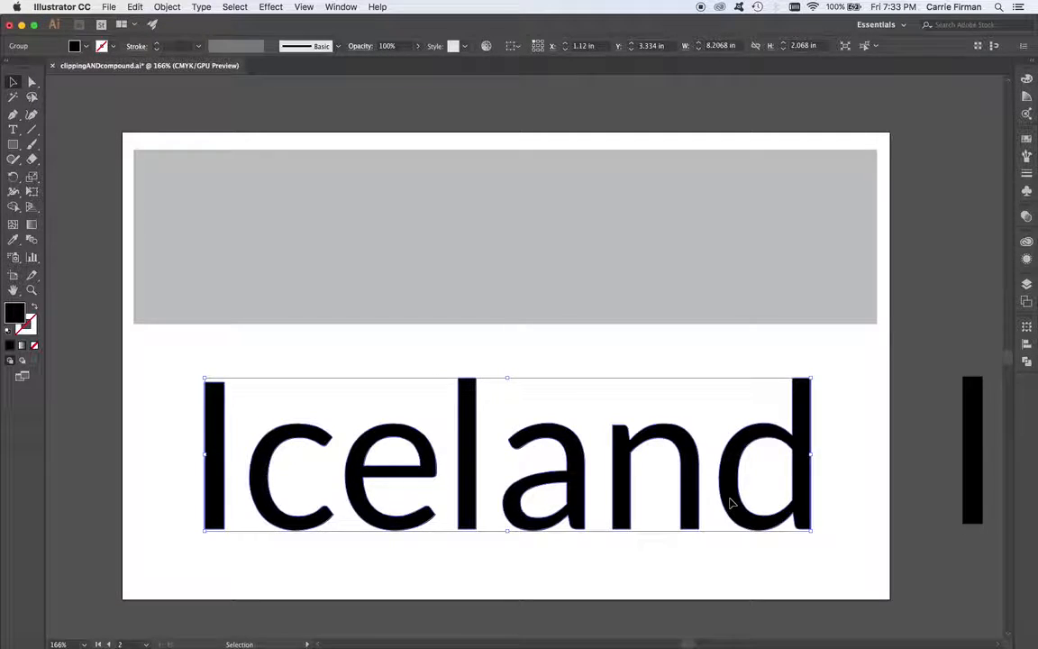
drag(507, 453, 507, 243)
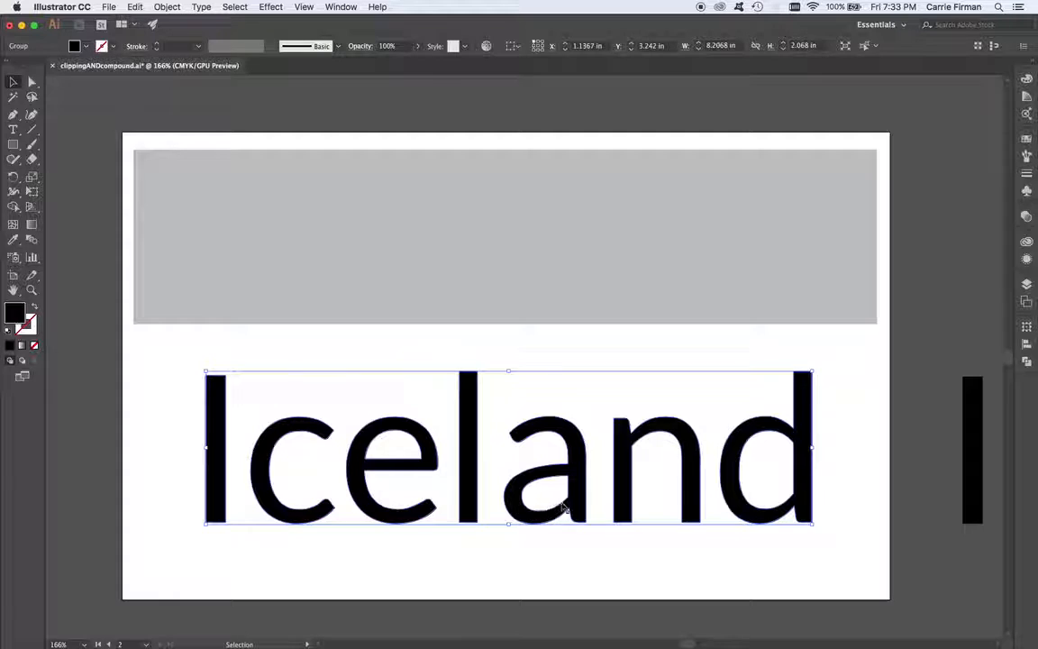
mouse_move(554, 466)
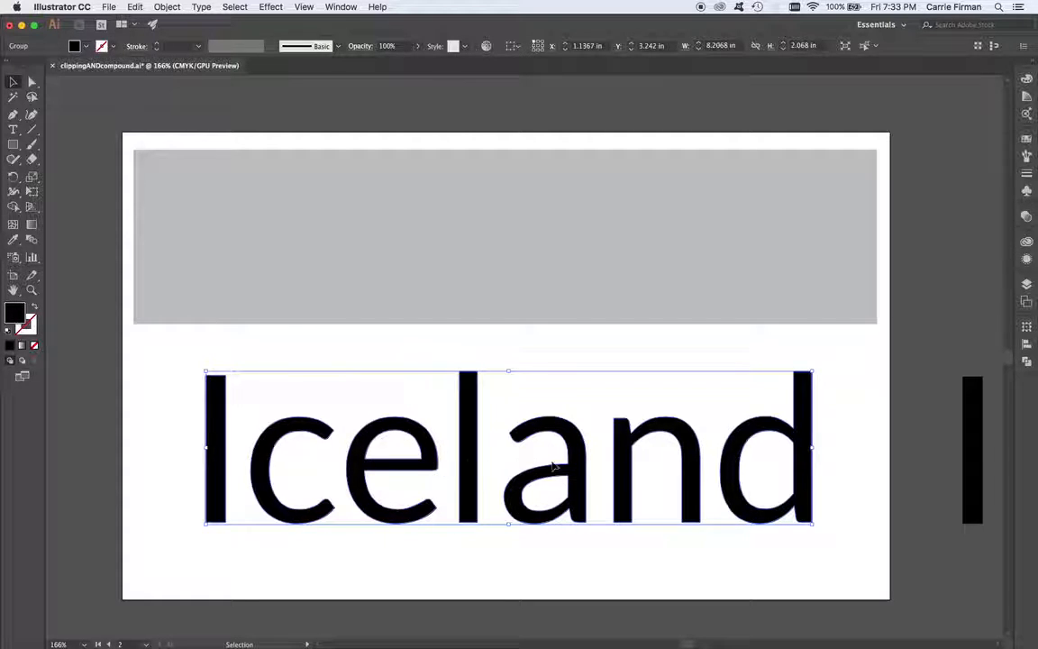
mouse_move(463, 441)
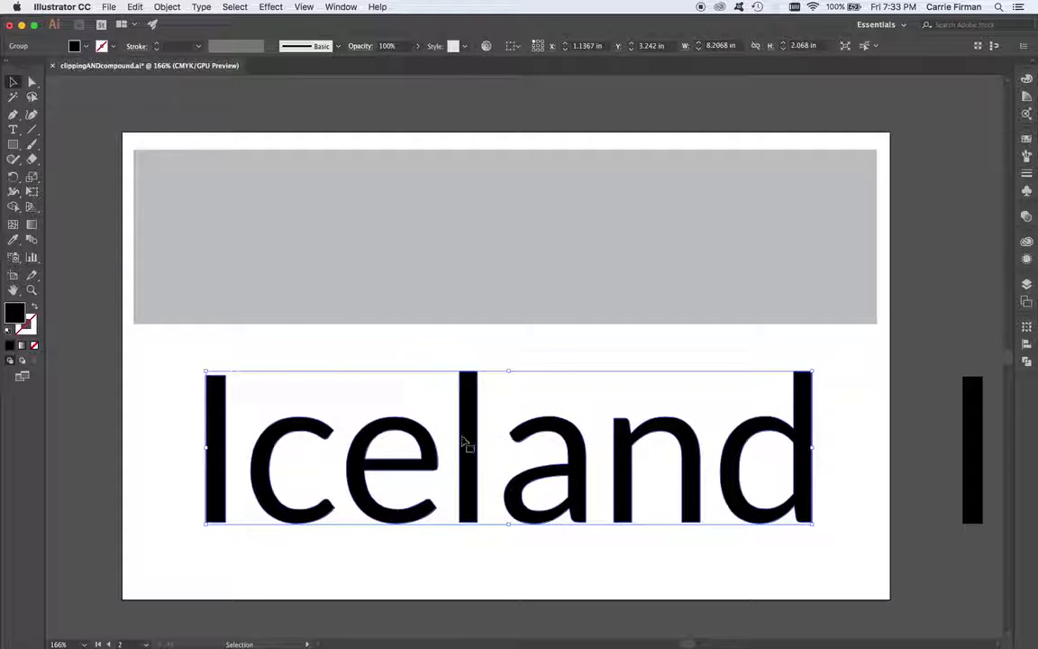
mouse_move(477, 461)
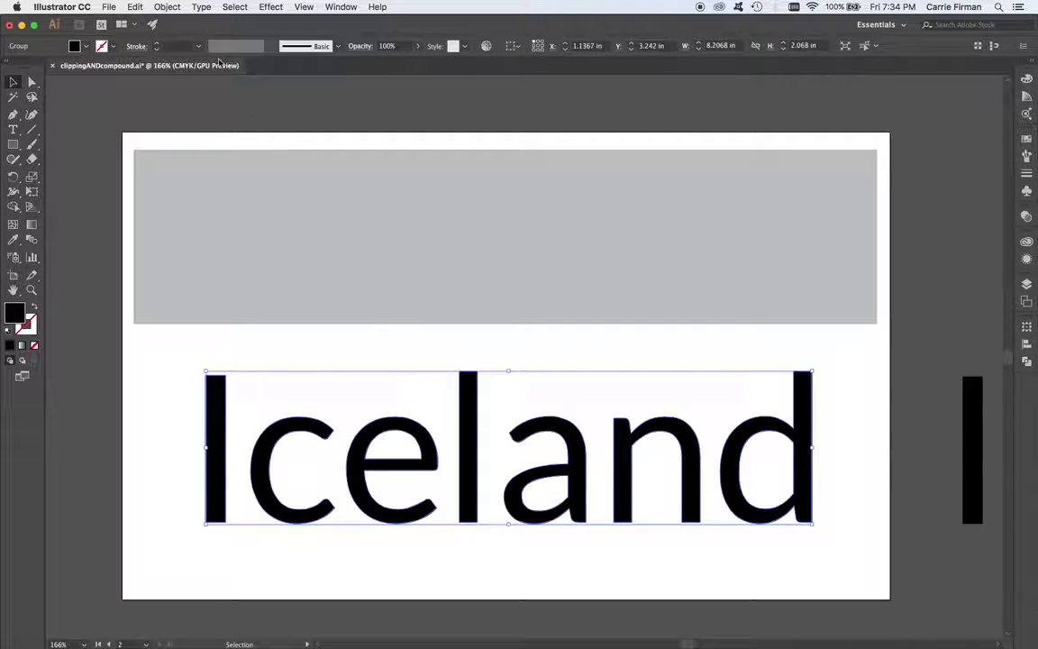
Step: Deselect the word, lift letters up into the gray rectangle, and select the I
click(167, 7)
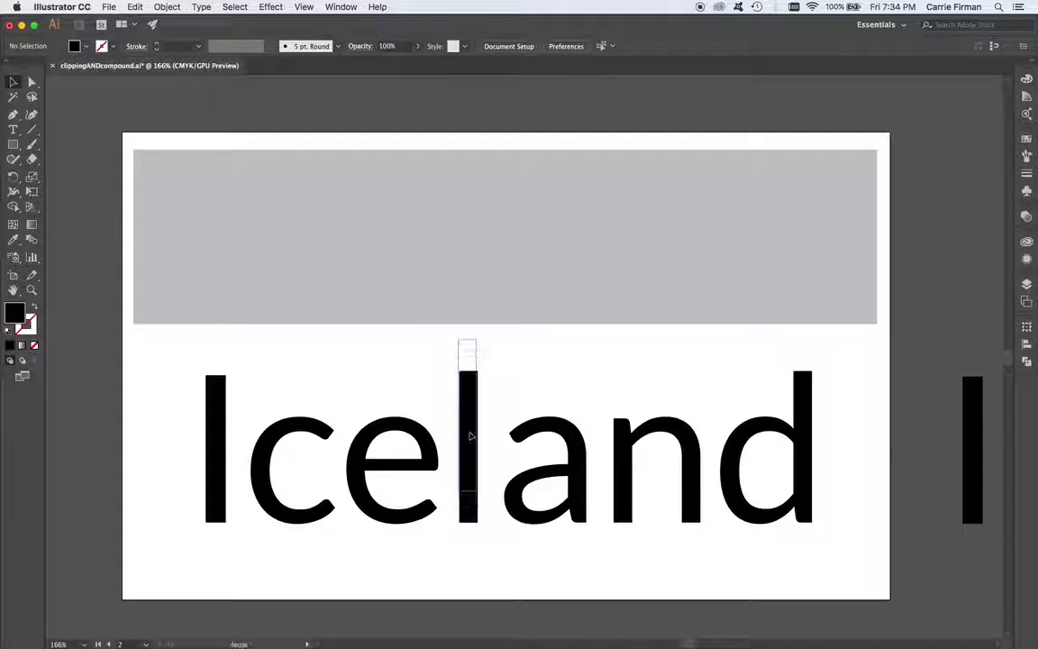
drag(467, 433, 477, 325)
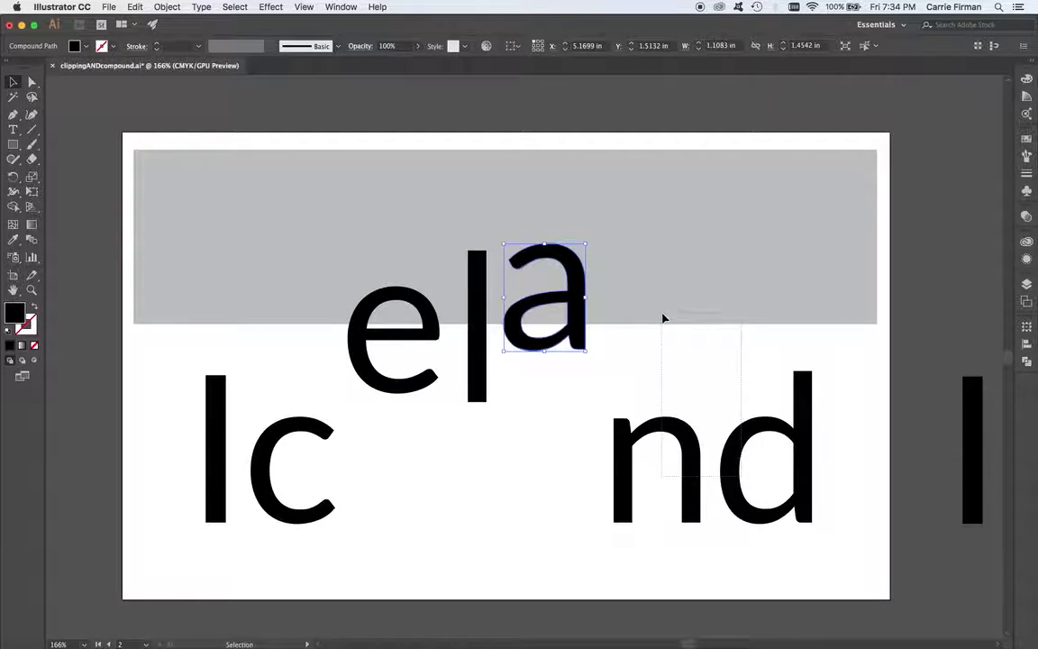
click(691, 510)
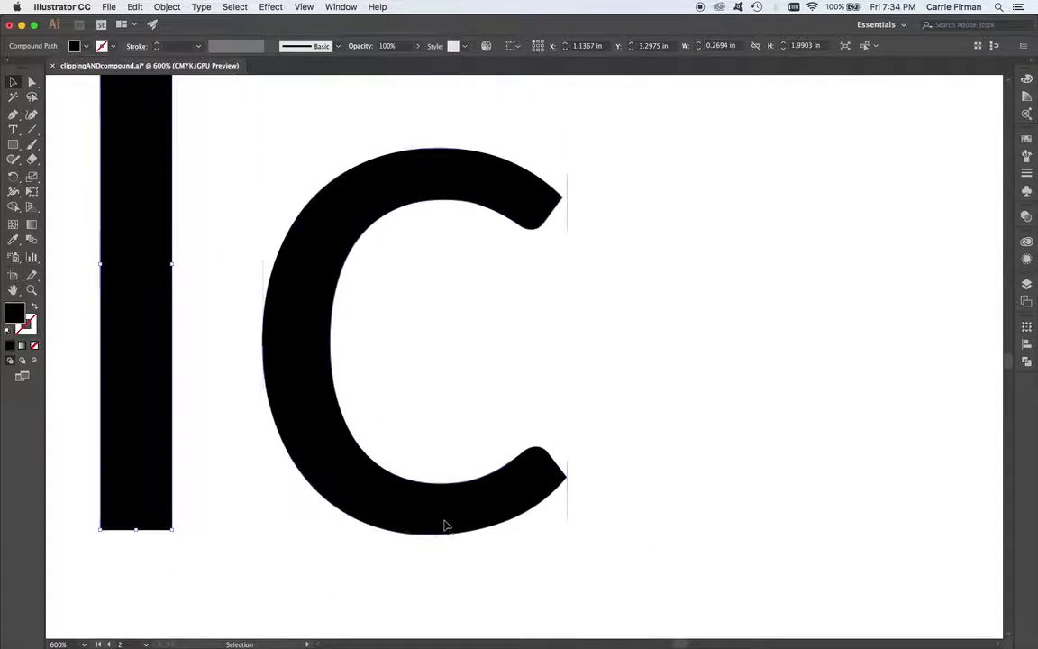
Step: Select the c and edit its inner top curve anchor with Direct Selection
click(405, 463)
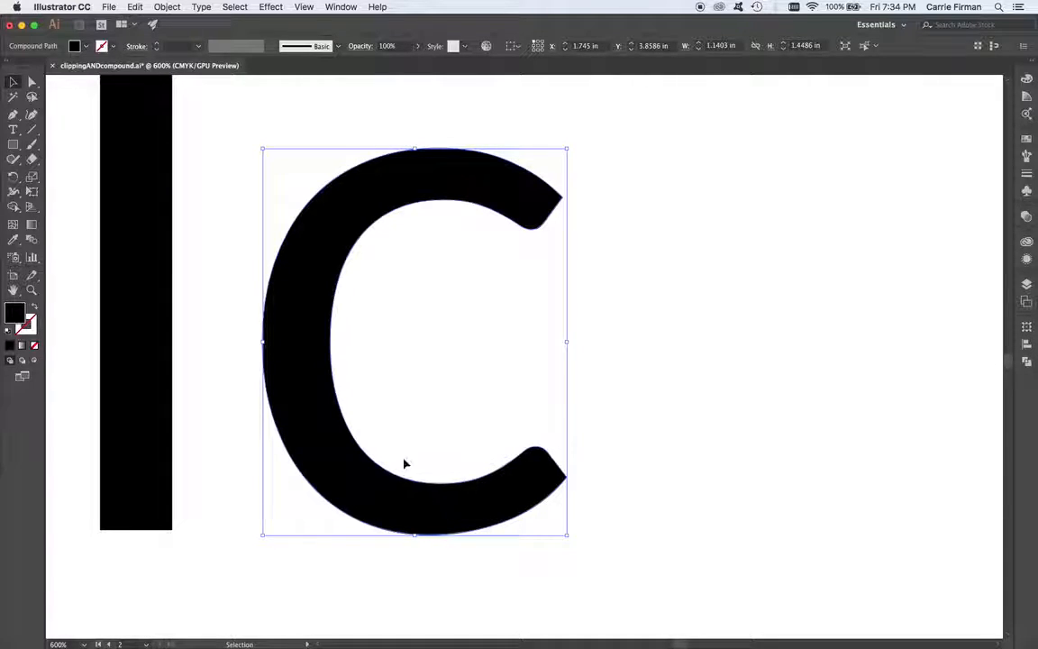
mouse_move(439, 219)
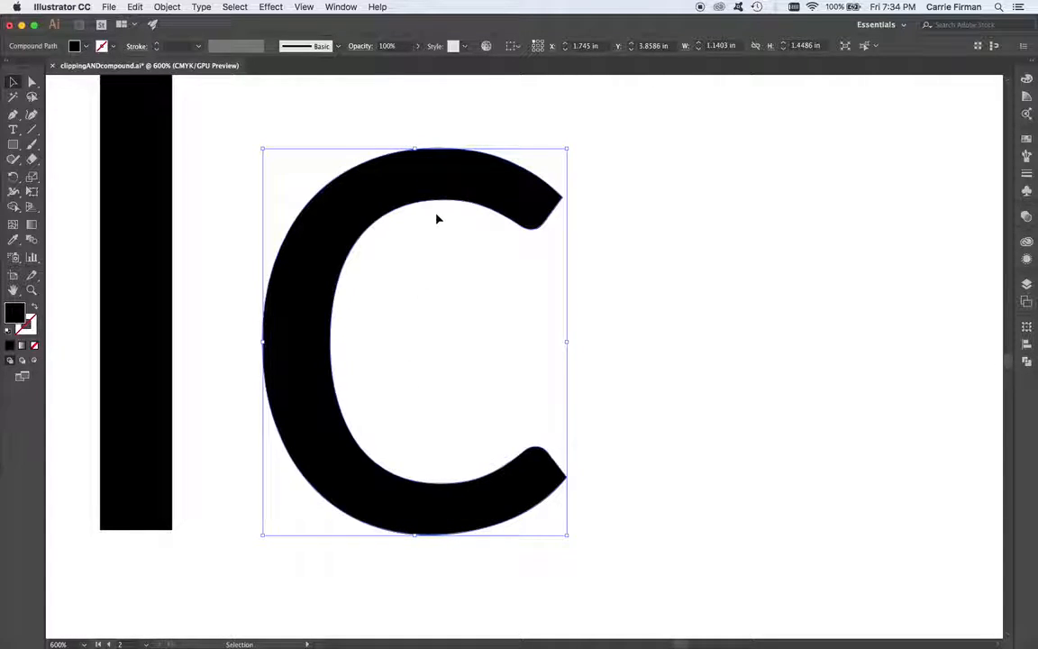
click(13, 93)
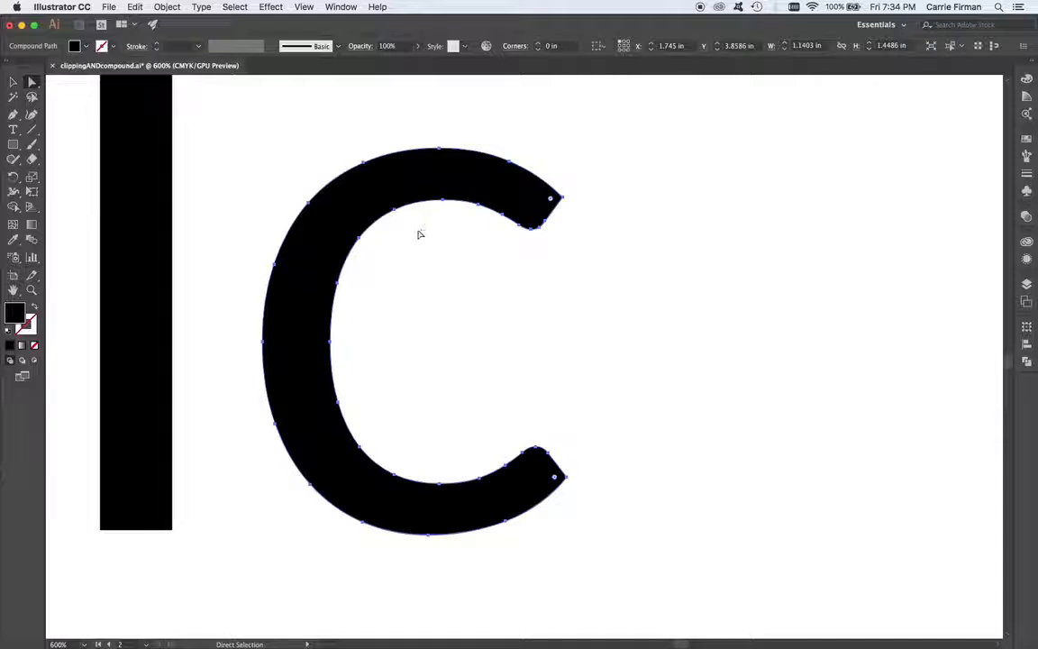
mouse_move(503, 490)
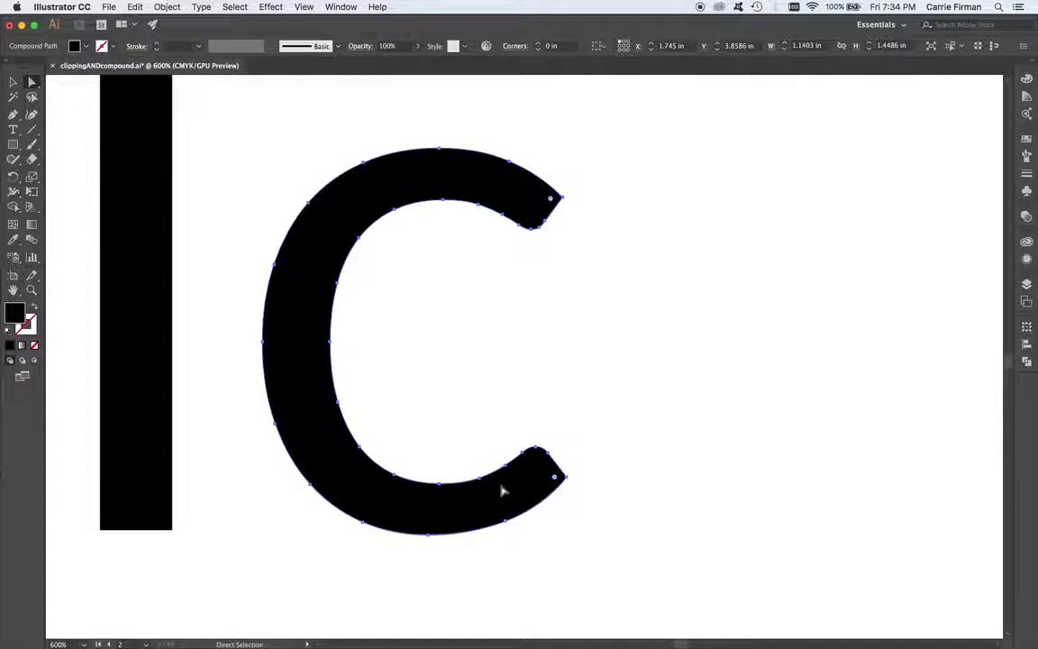
mouse_move(334, 326)
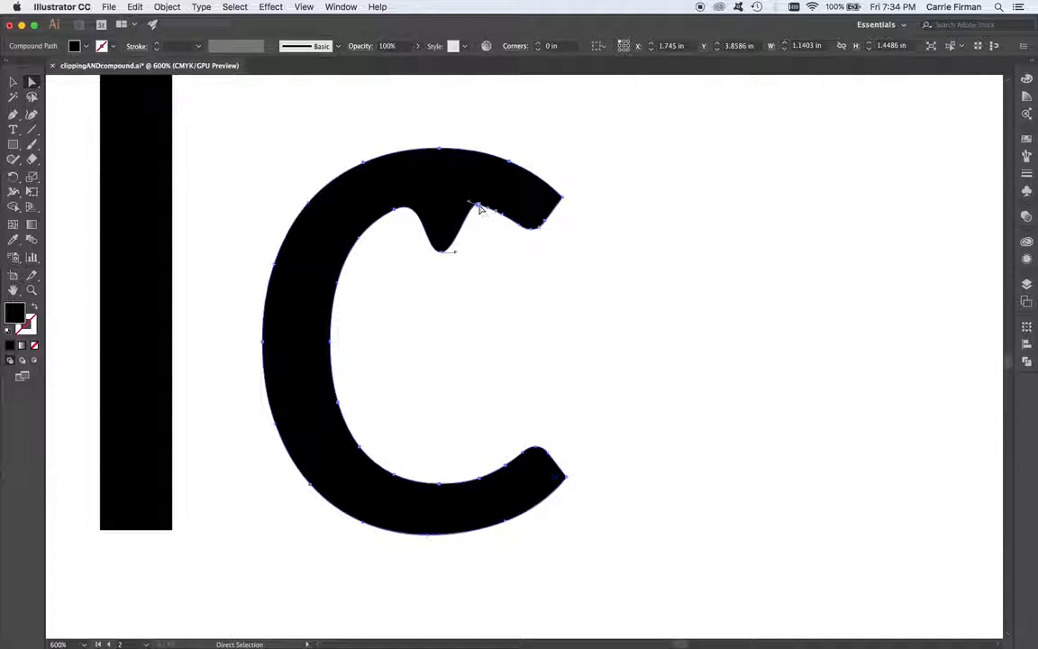
click(458, 203)
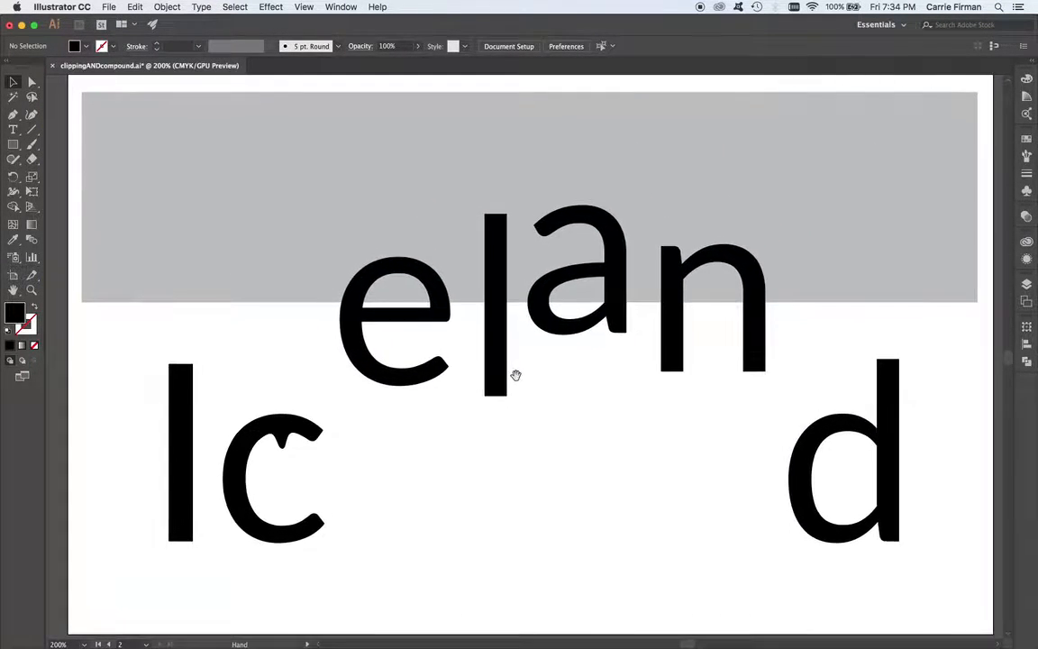
Step: Select the letter d and open the Effect menu
click(844, 451)
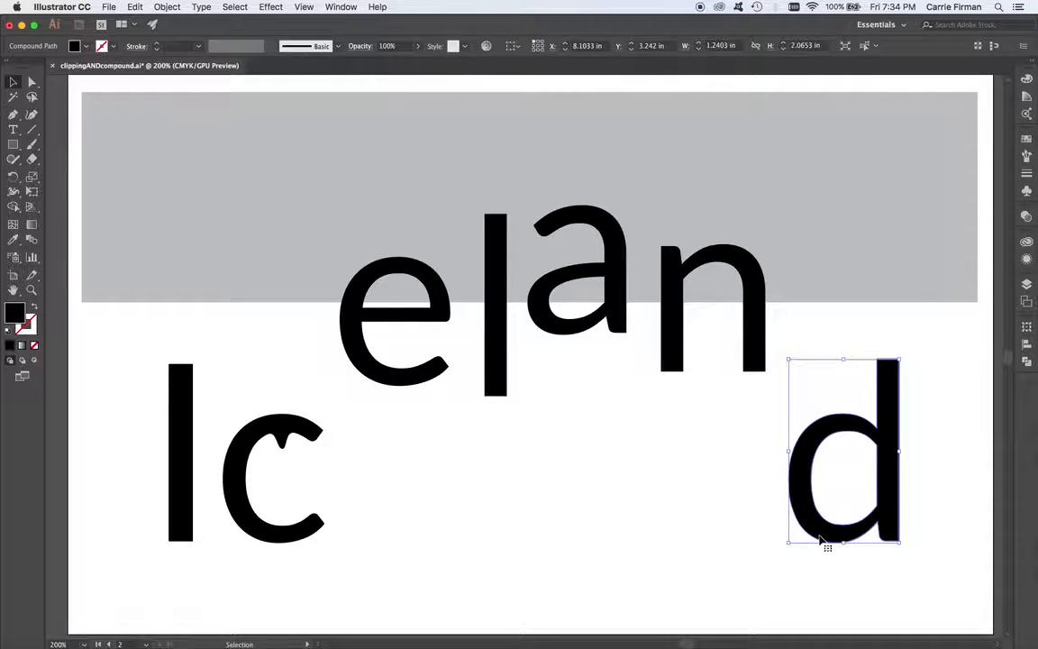
click(270, 7)
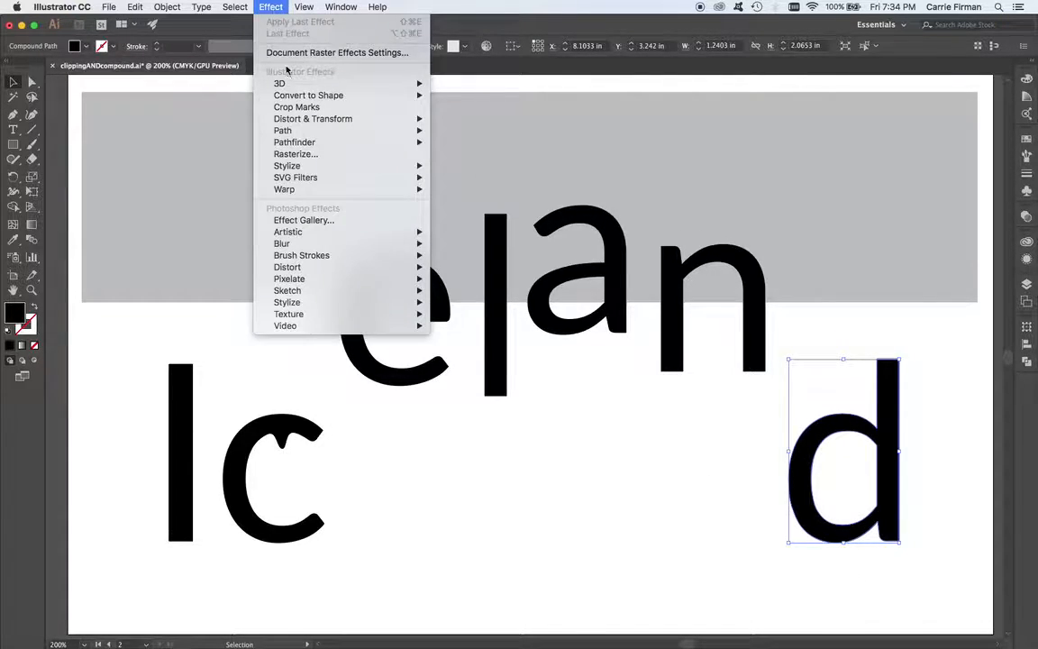
mouse_move(286, 165)
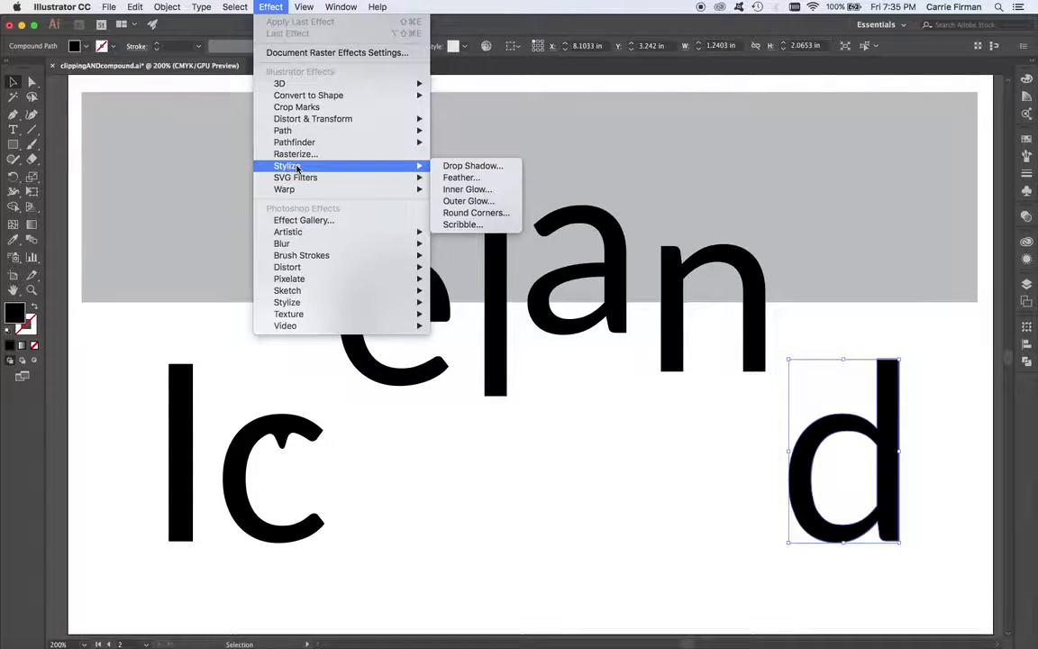
mouse_move(283, 189)
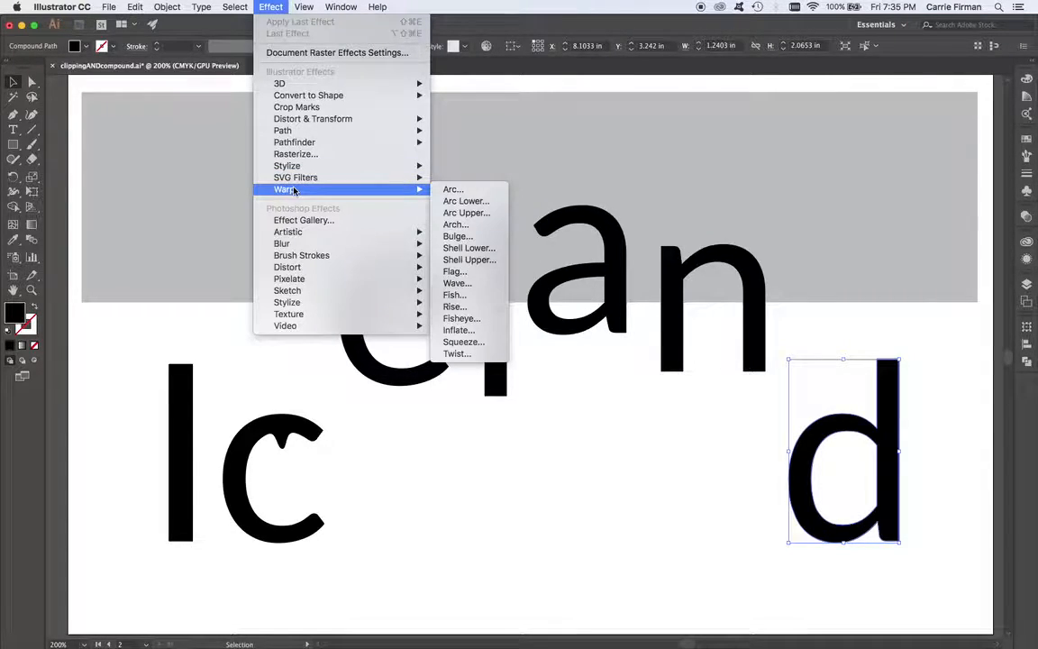
mouse_move(296, 153)
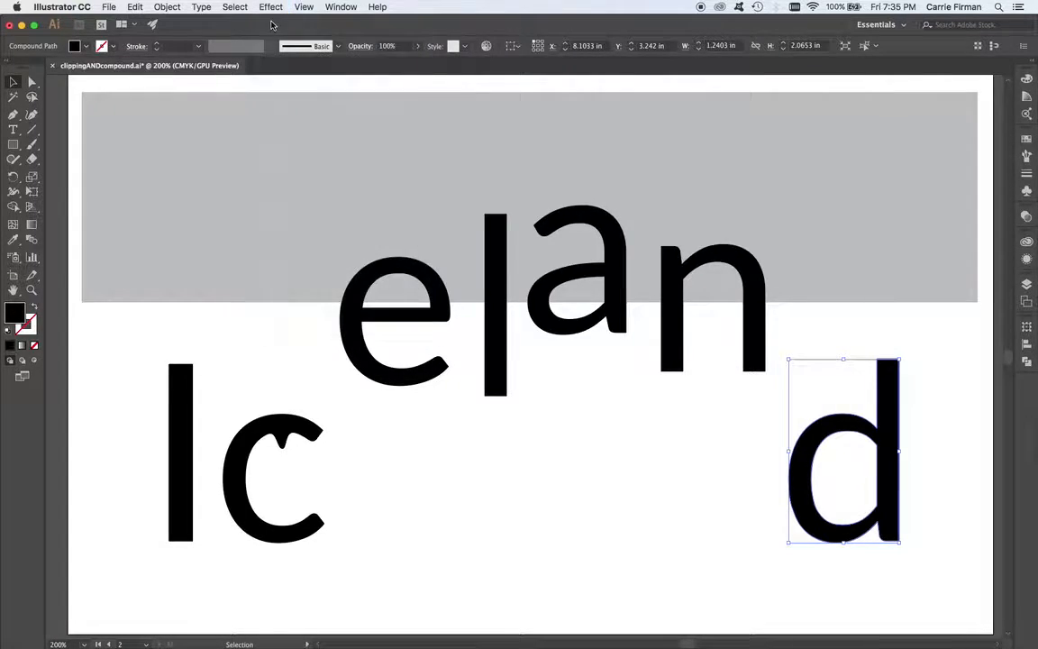
mouse_move(802, 478)
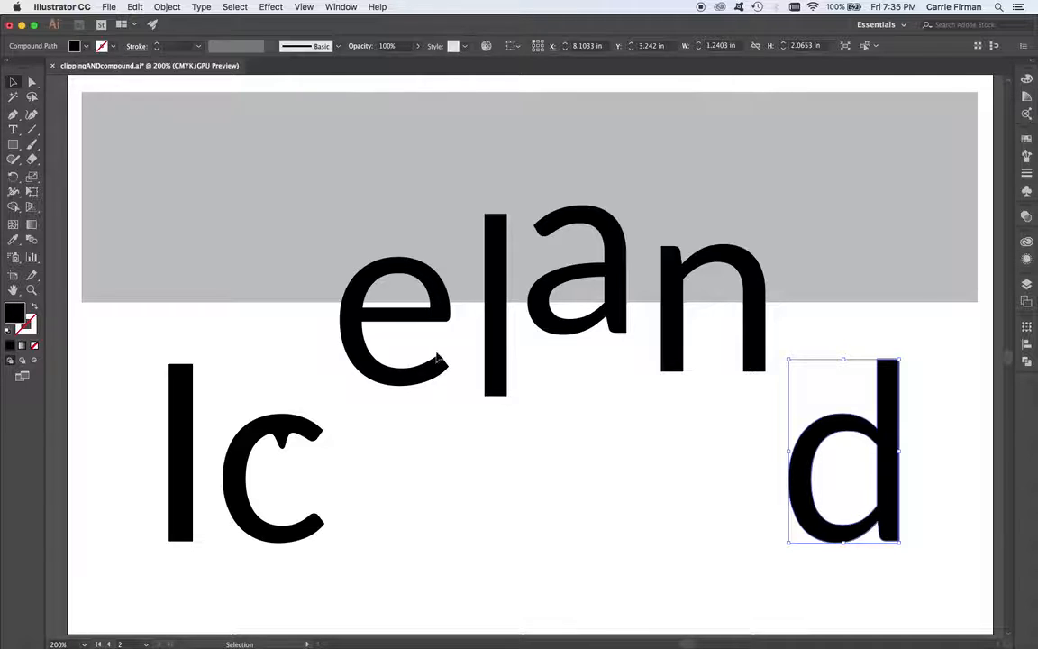
mouse_move(523, 398)
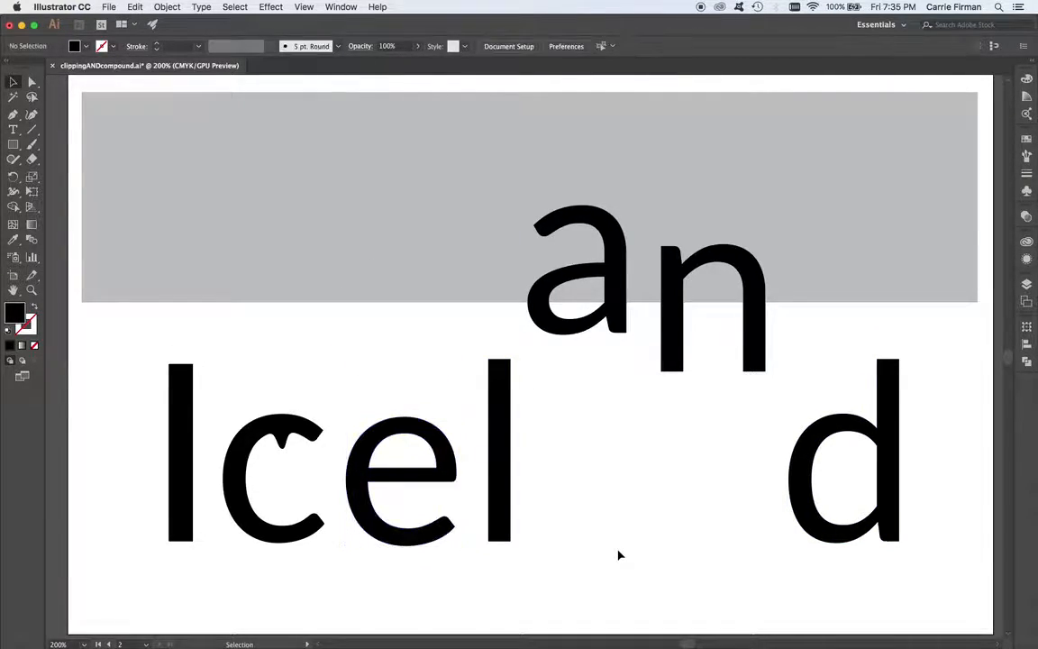
mouse_move(653, 440)
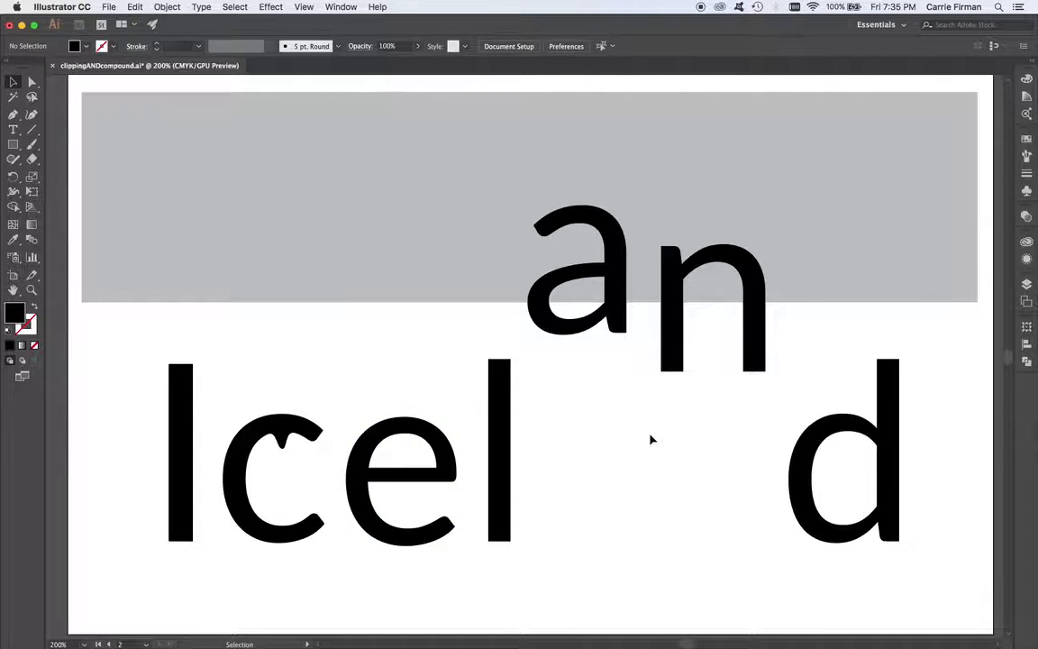
Step: In InDesign, highlight part of the ICELAND text, then select its whole text frame
click(14, 96)
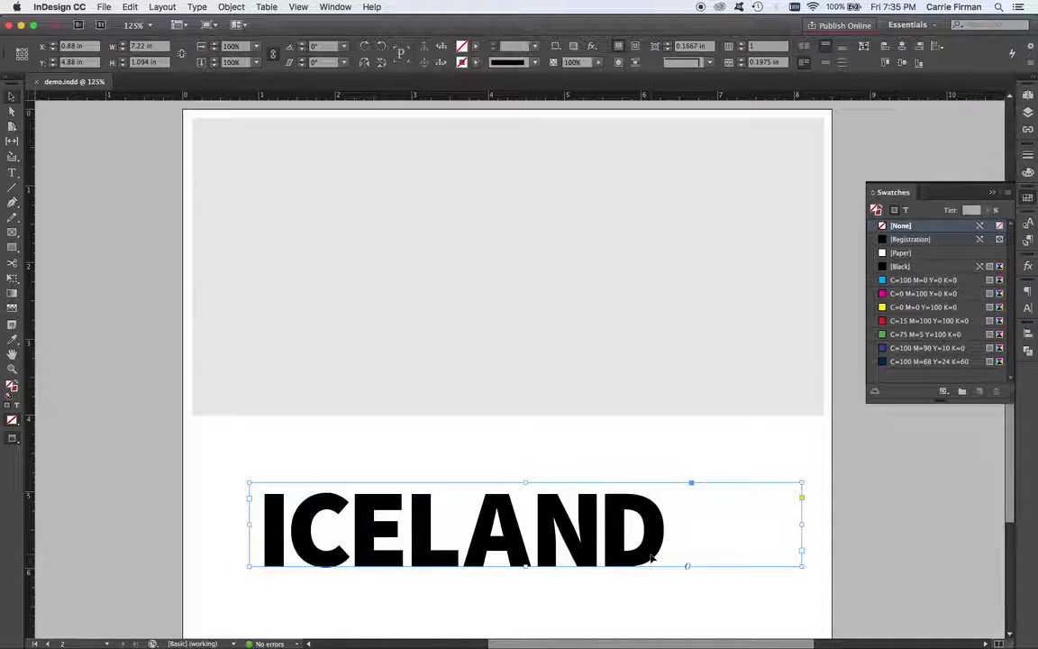
drag(525, 525, 531, 509)
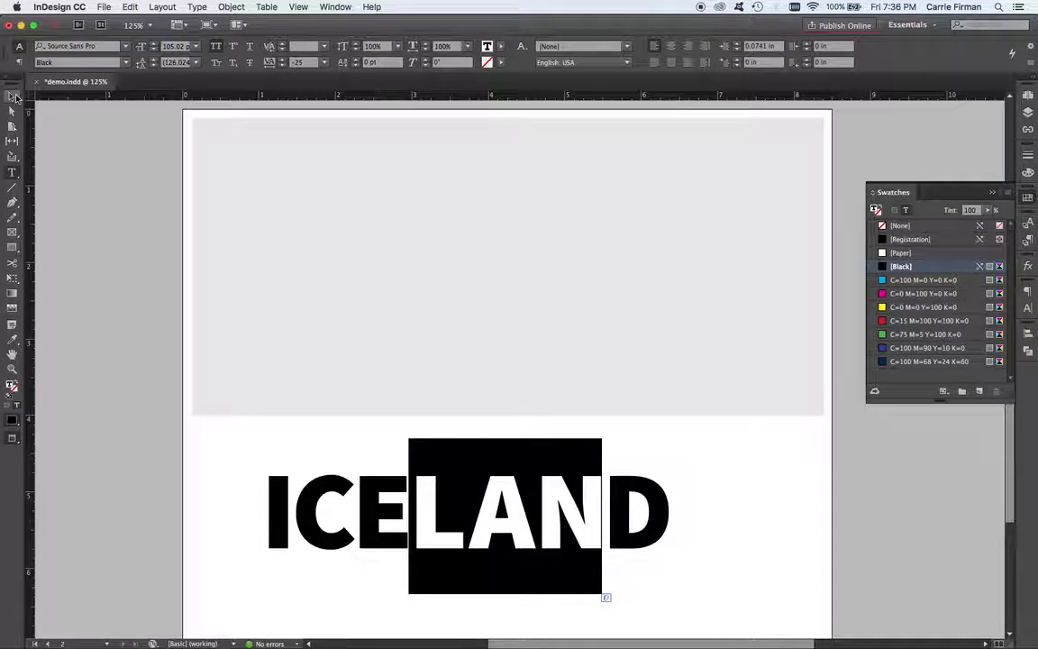
click(13, 96)
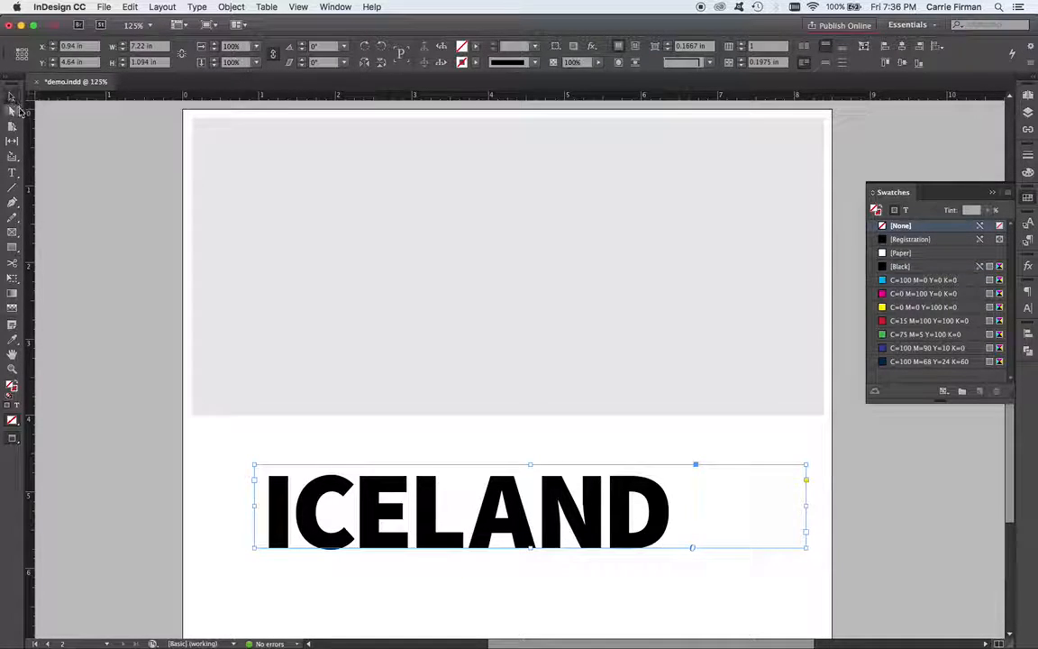
mouse_move(13, 97)
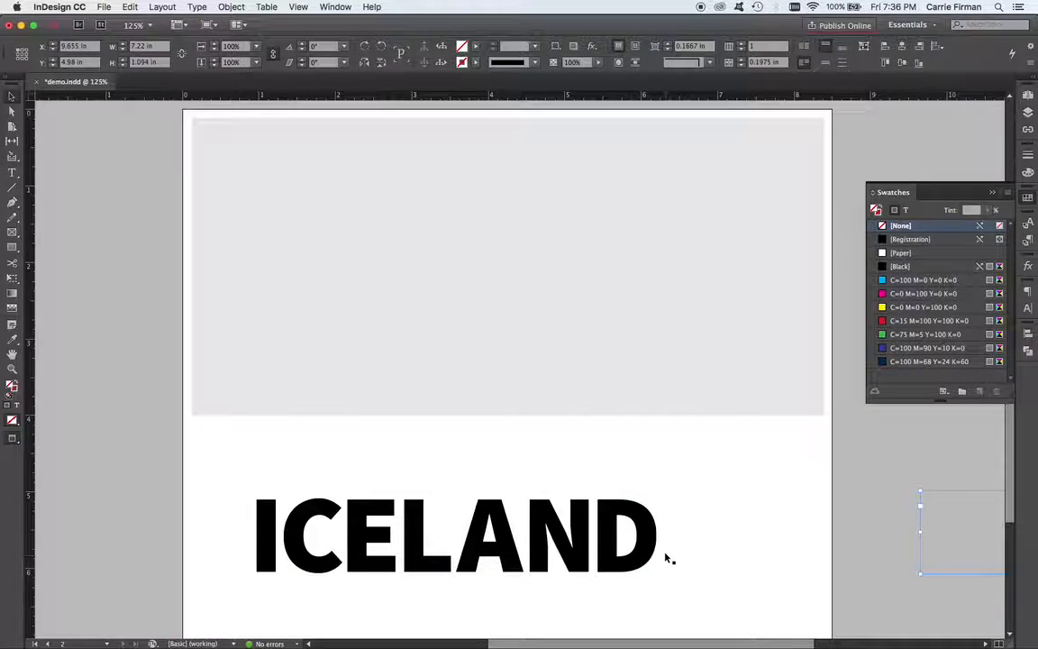
click(454, 534)
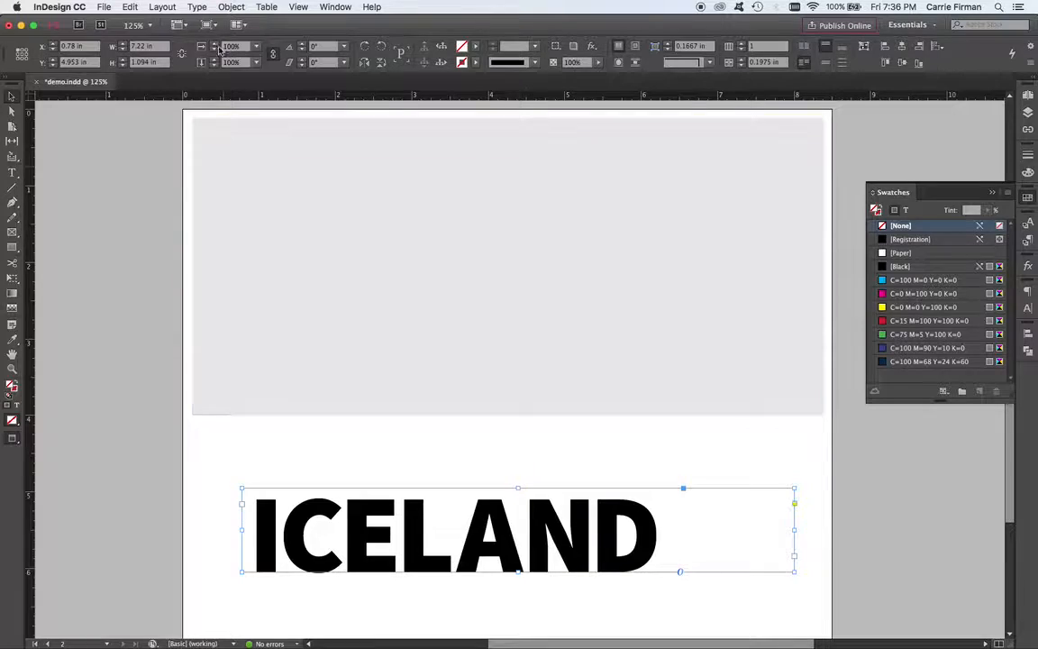
Step: Create outlines from ICELAND and release the letters' compound paths
click(197, 6)
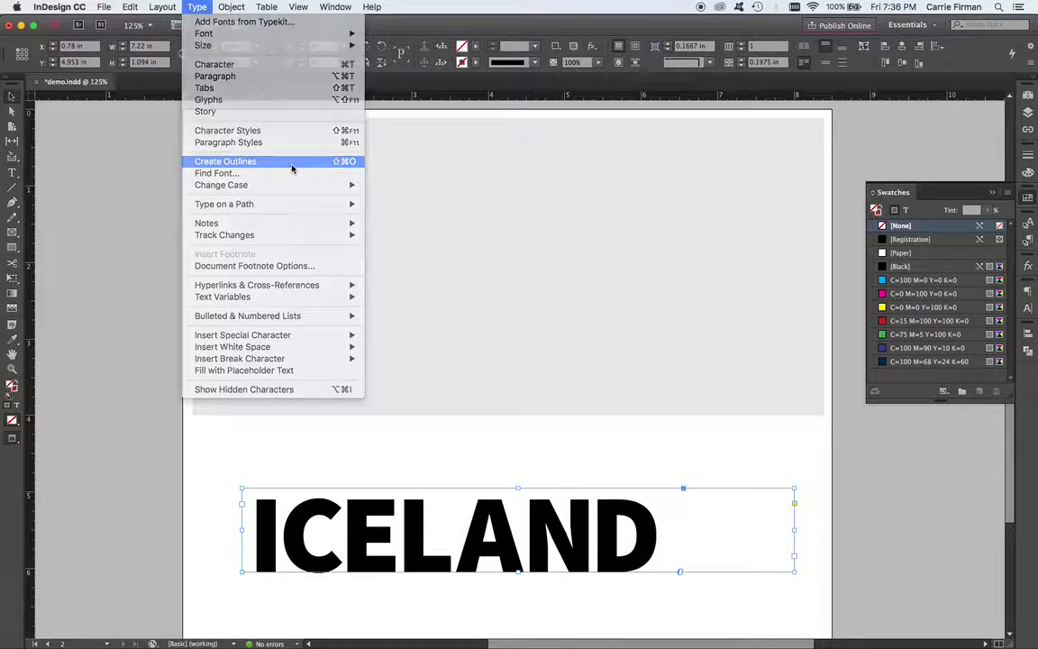
click(225, 161)
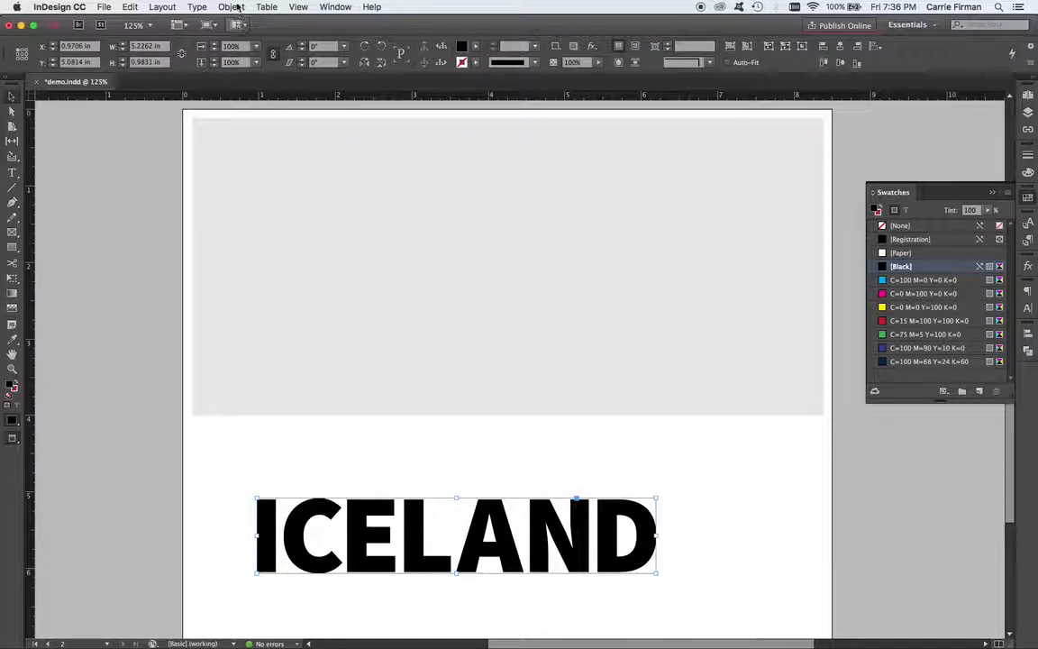
click(232, 6)
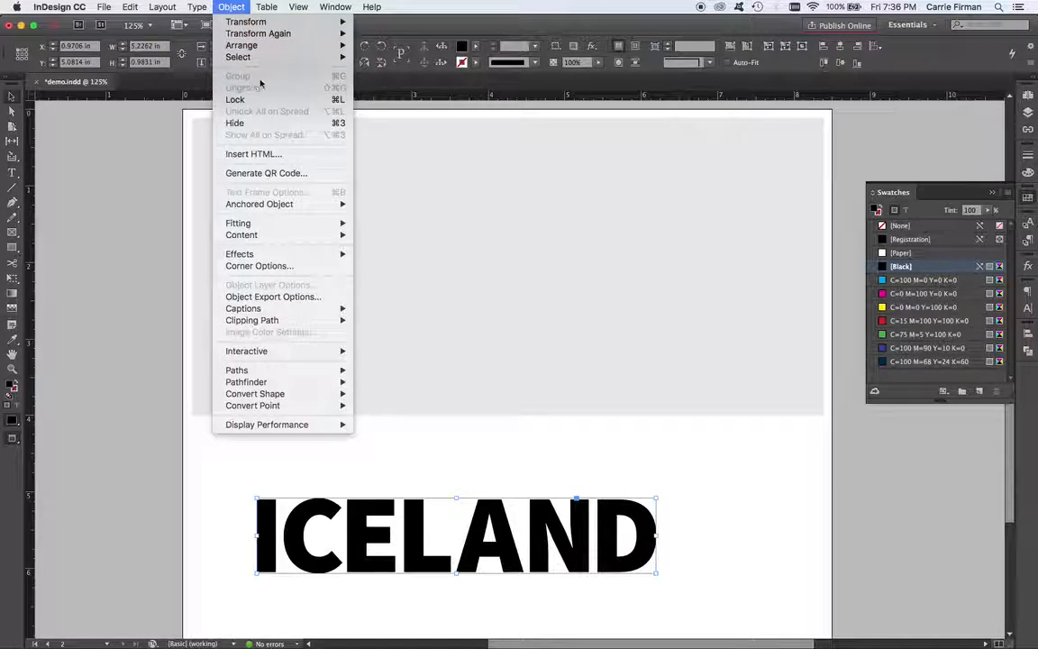
mouse_move(279, 87)
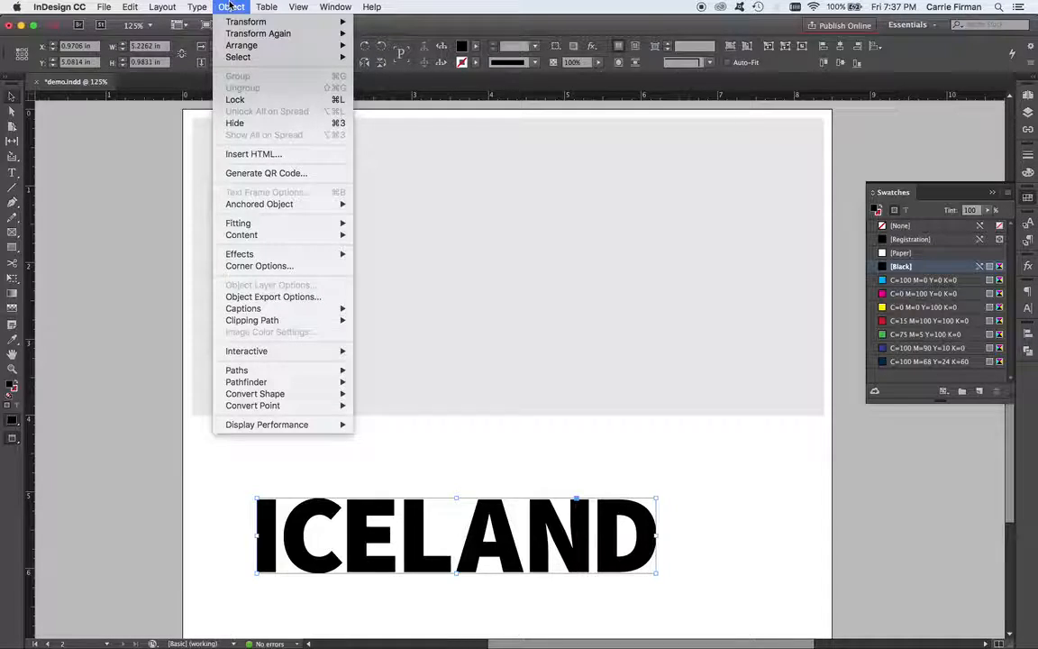
mouse_move(236, 369)
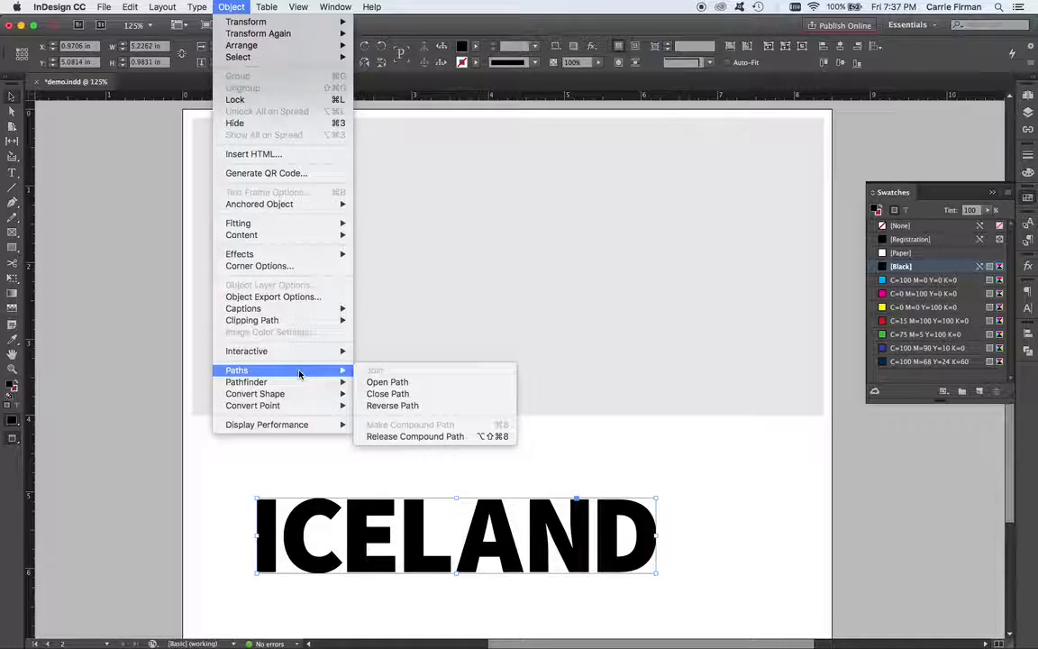
mouse_move(415, 436)
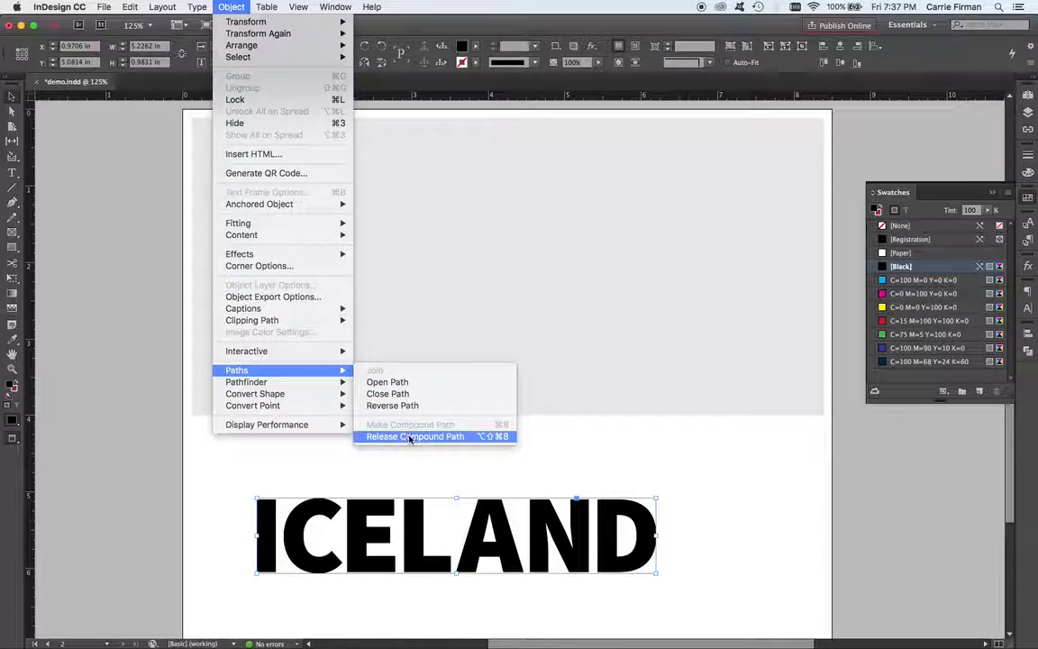
mouse_move(467, 438)
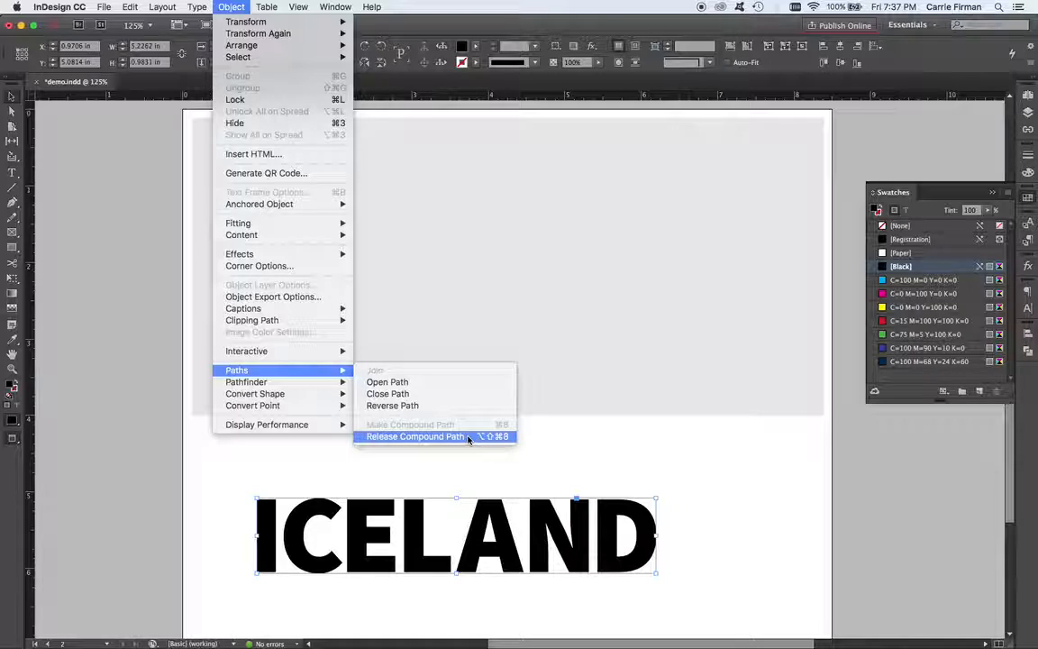
mouse_move(442, 437)
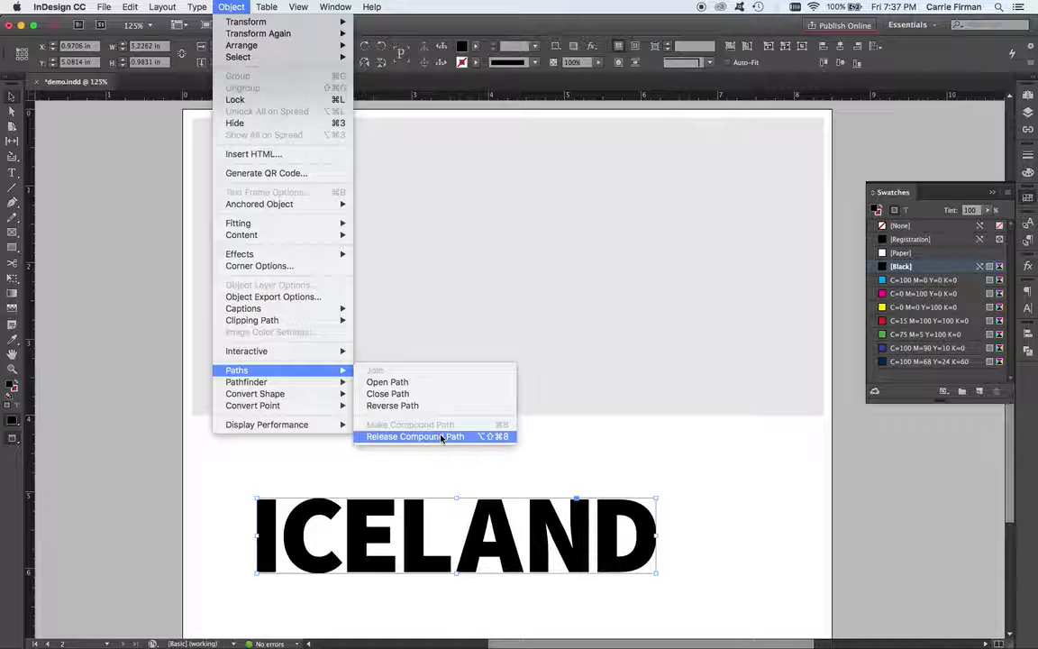
click(415, 436)
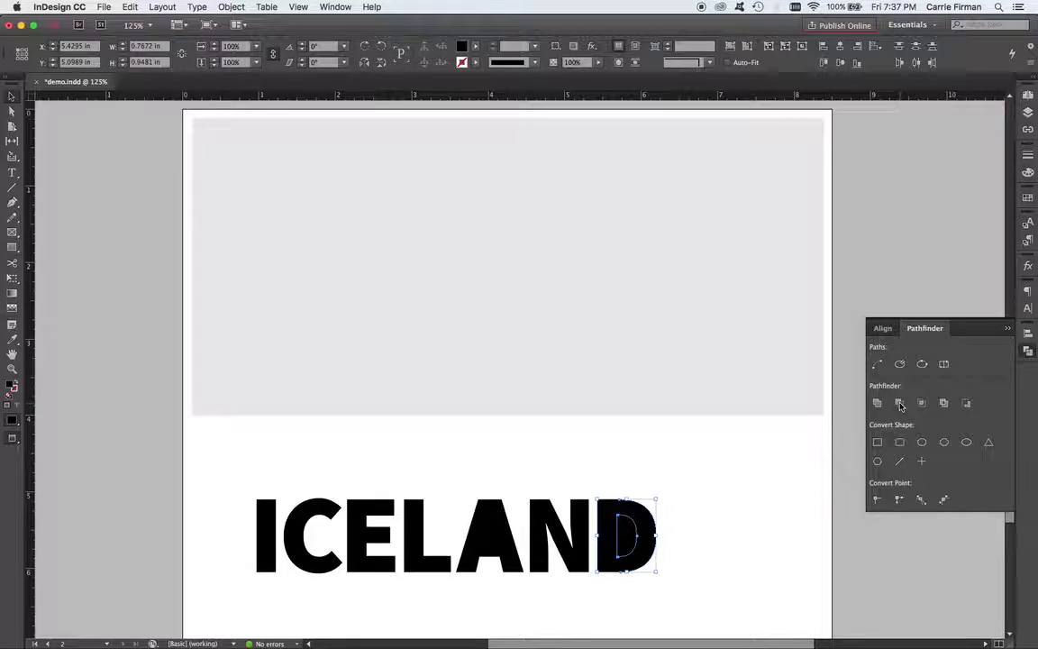
Step: Drag the D up onto the gray rectangle, then select the A
click(876, 402)
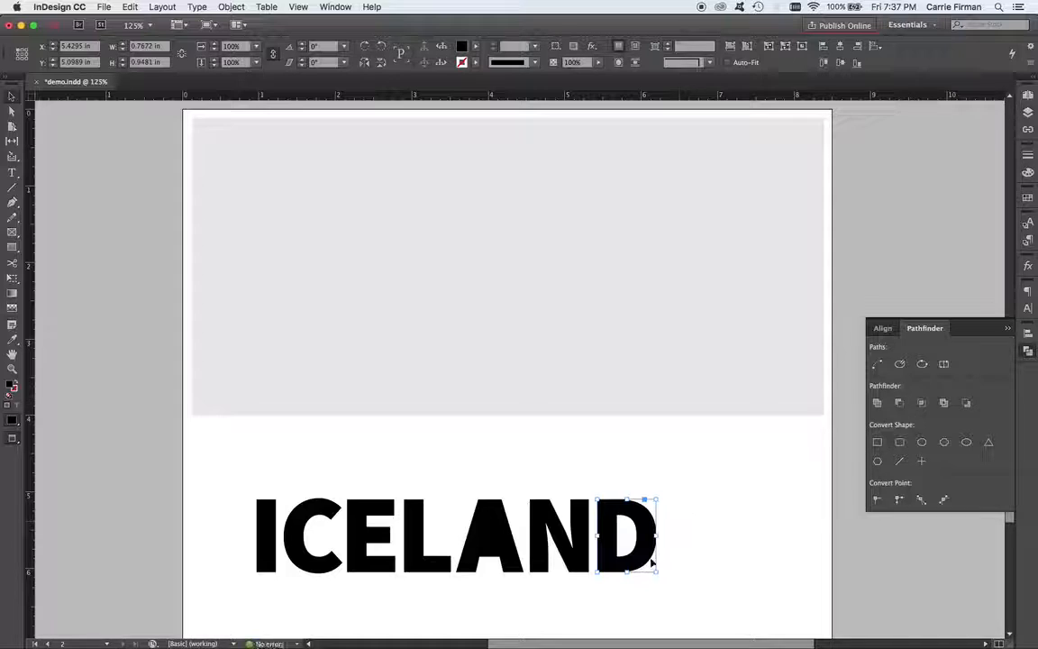
drag(626, 536, 649, 401)
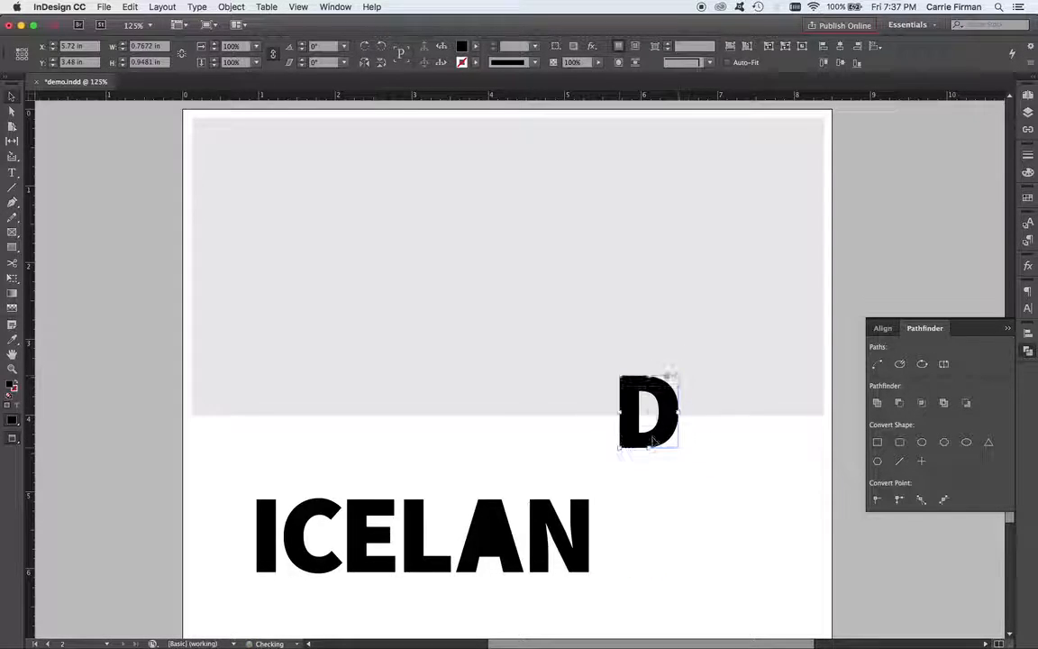
click(648, 412)
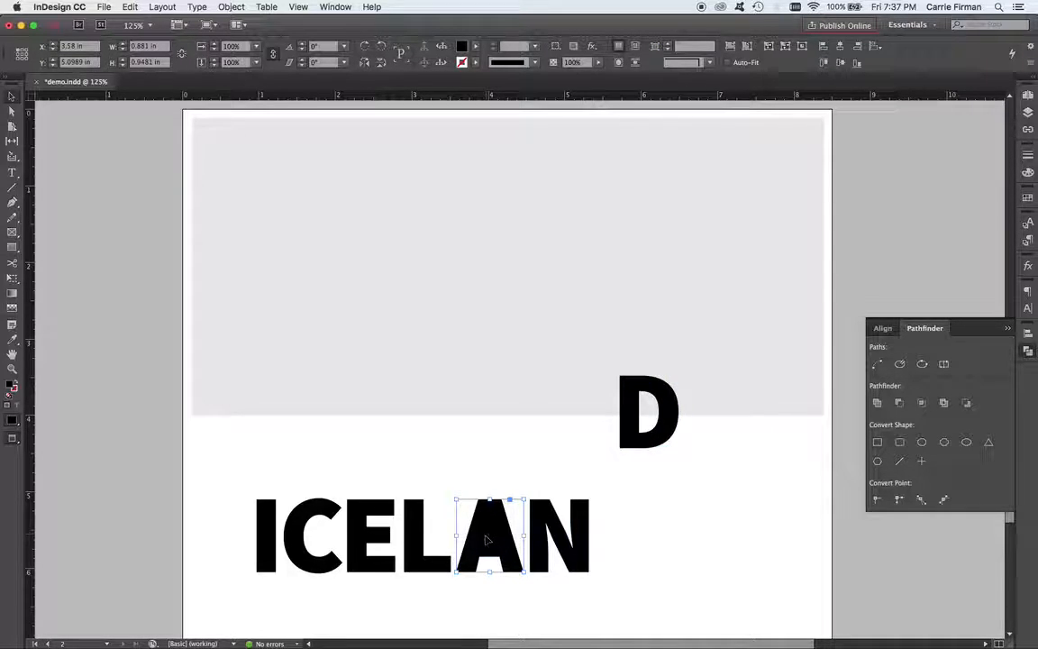
mouse_move(493, 521)
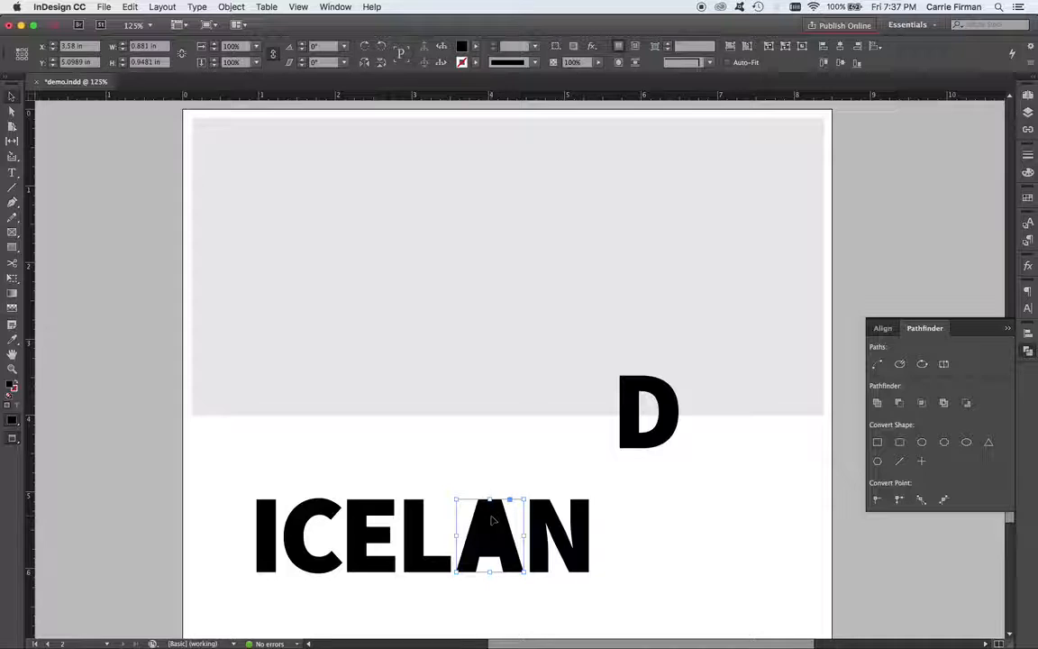
mouse_move(486, 537)
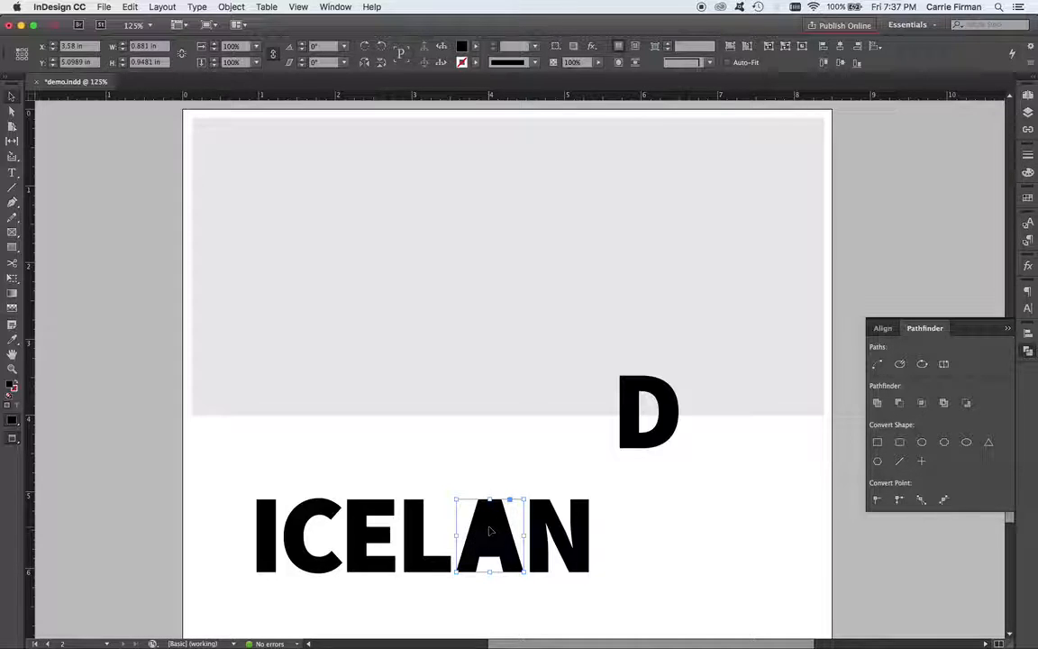
mouse_move(485, 533)
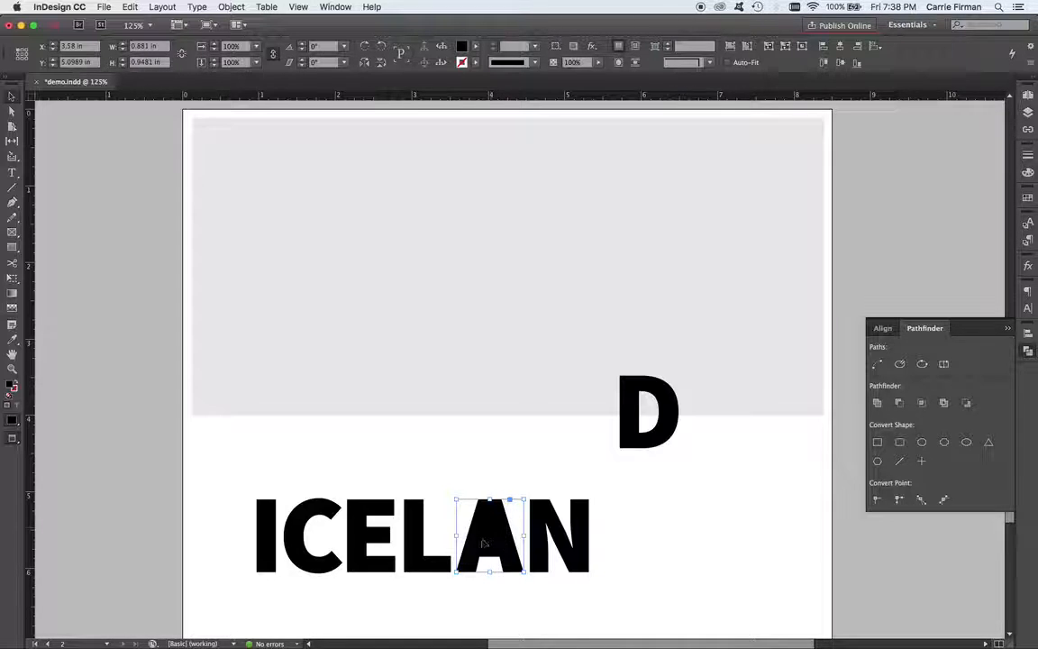
mouse_move(492, 530)
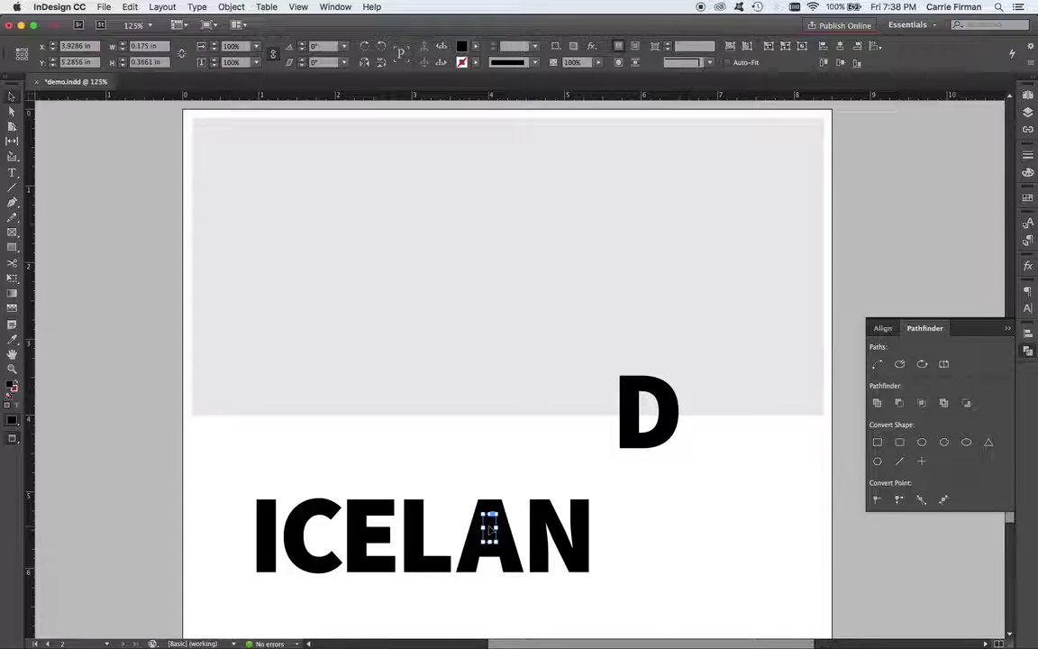
Step: Bring the A's triangular counter to front, fill it yellow, and select it with the A
right_click(491, 531)
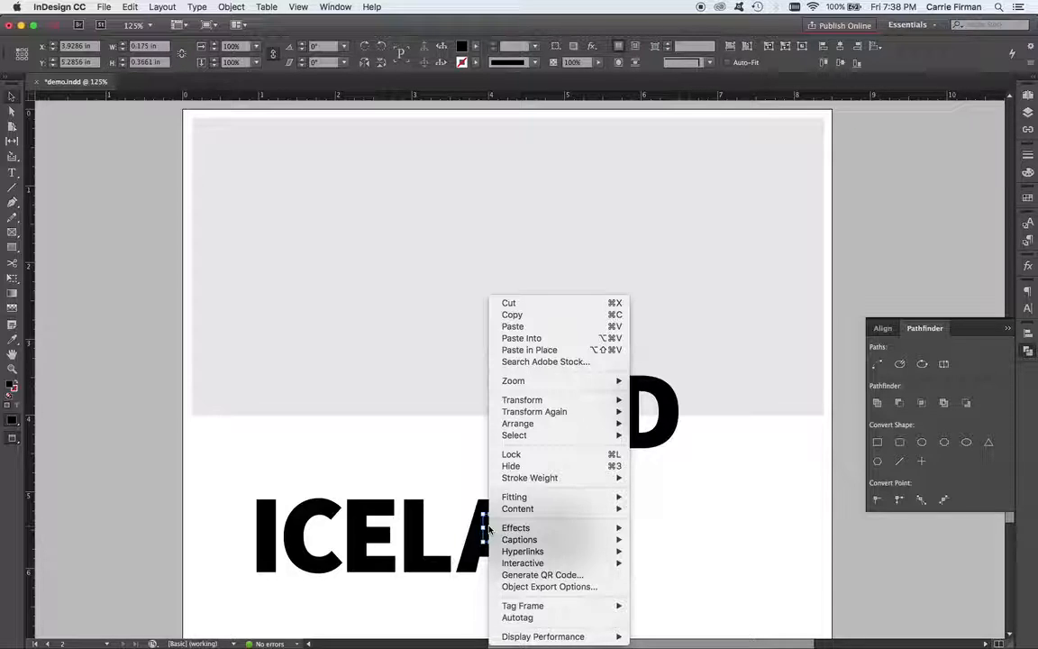
mouse_move(515, 527)
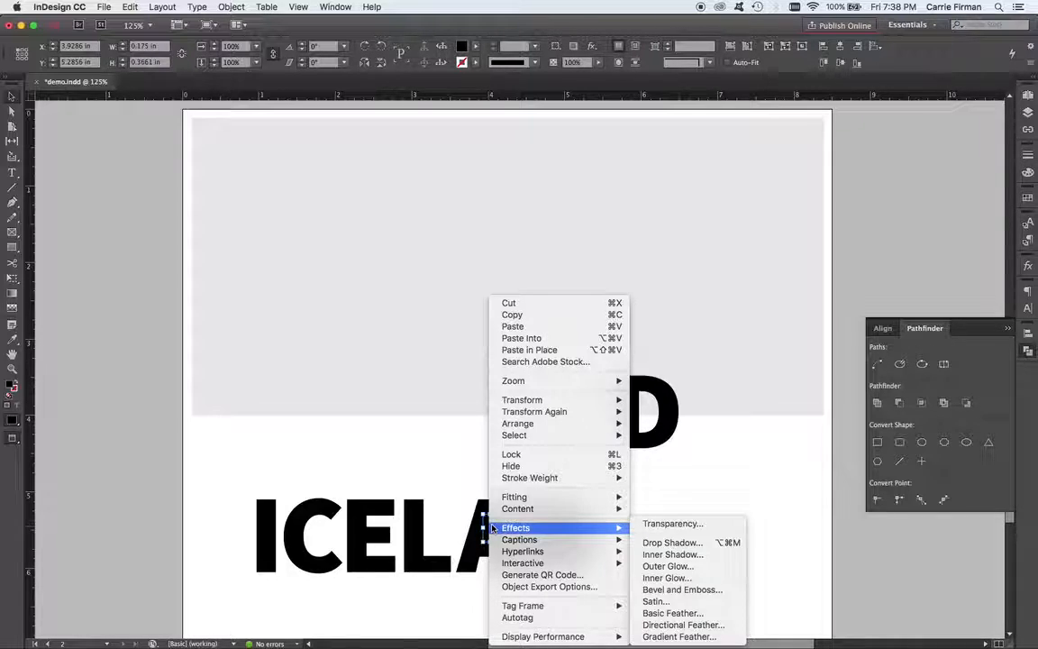
mouse_move(522, 563)
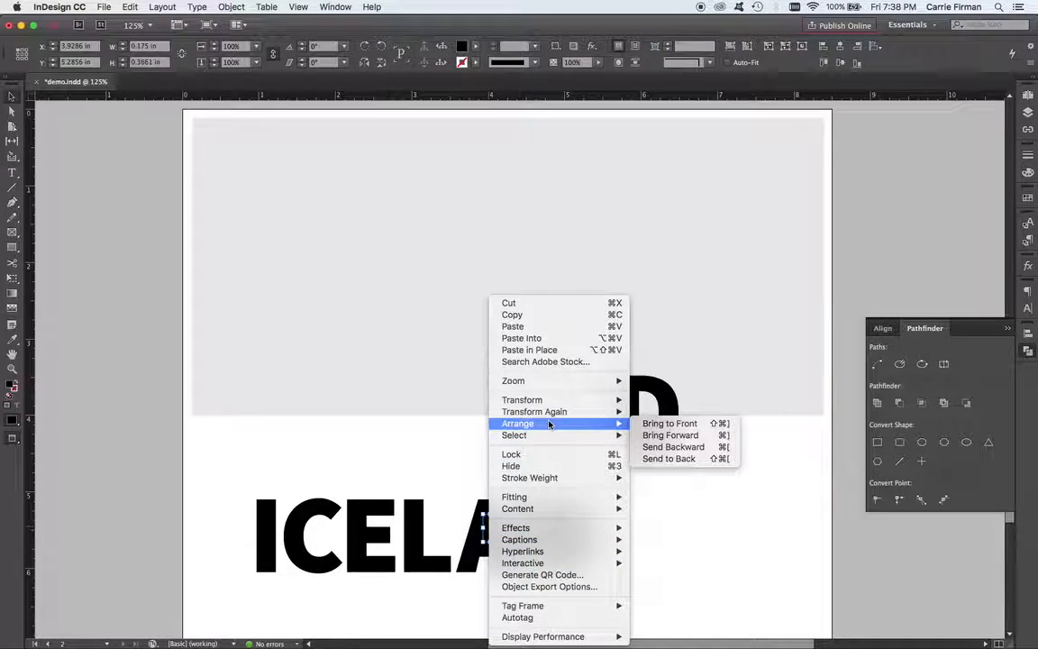
mouse_move(669, 423)
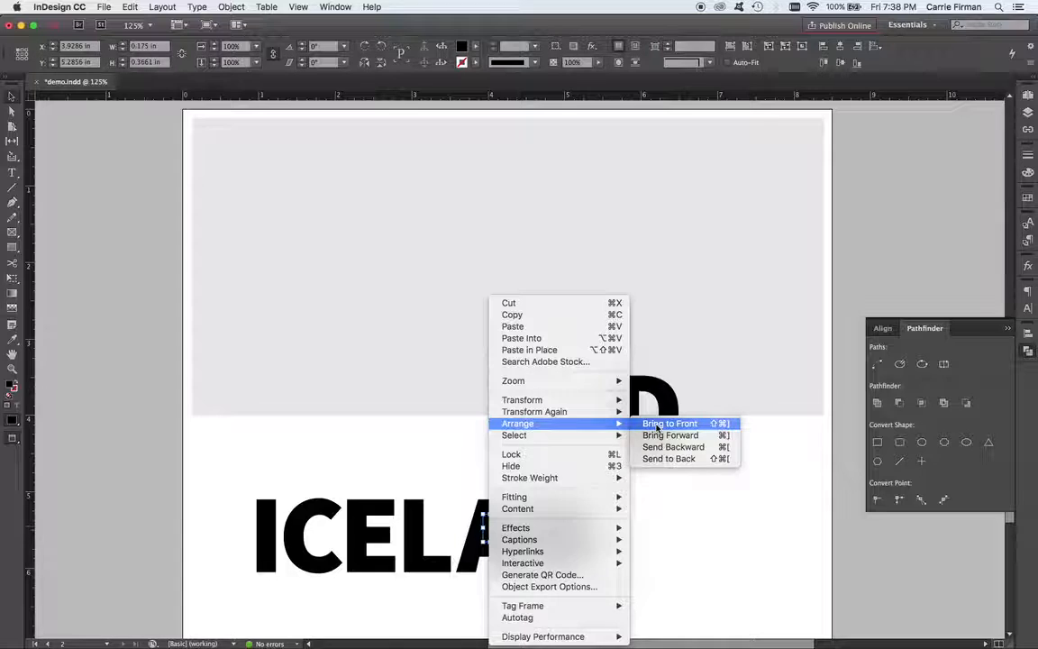
click(669, 423)
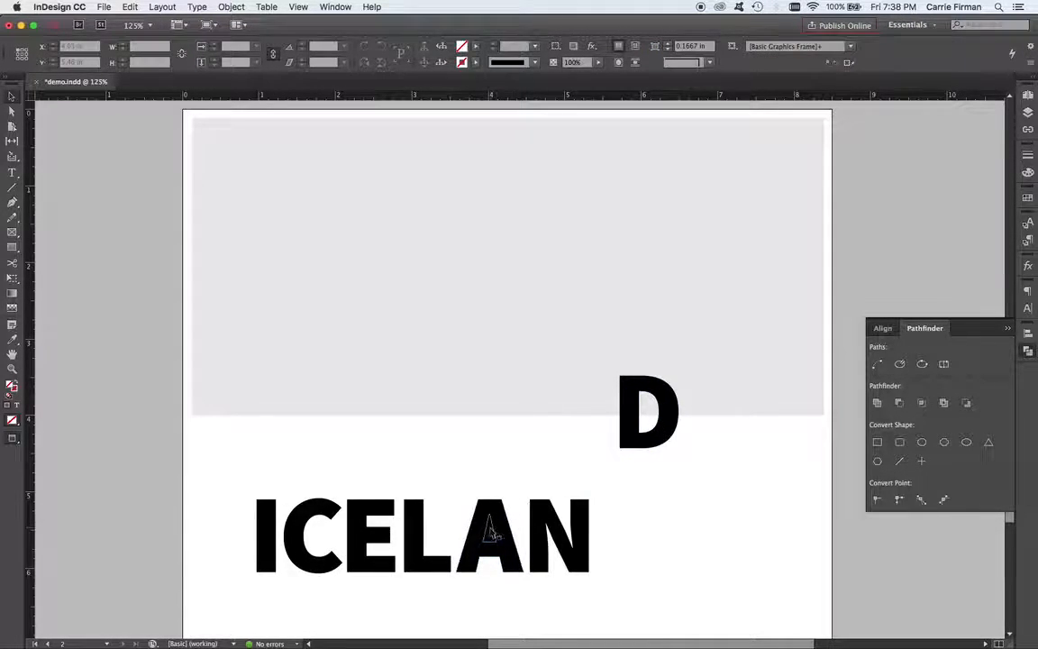
click(491, 534)
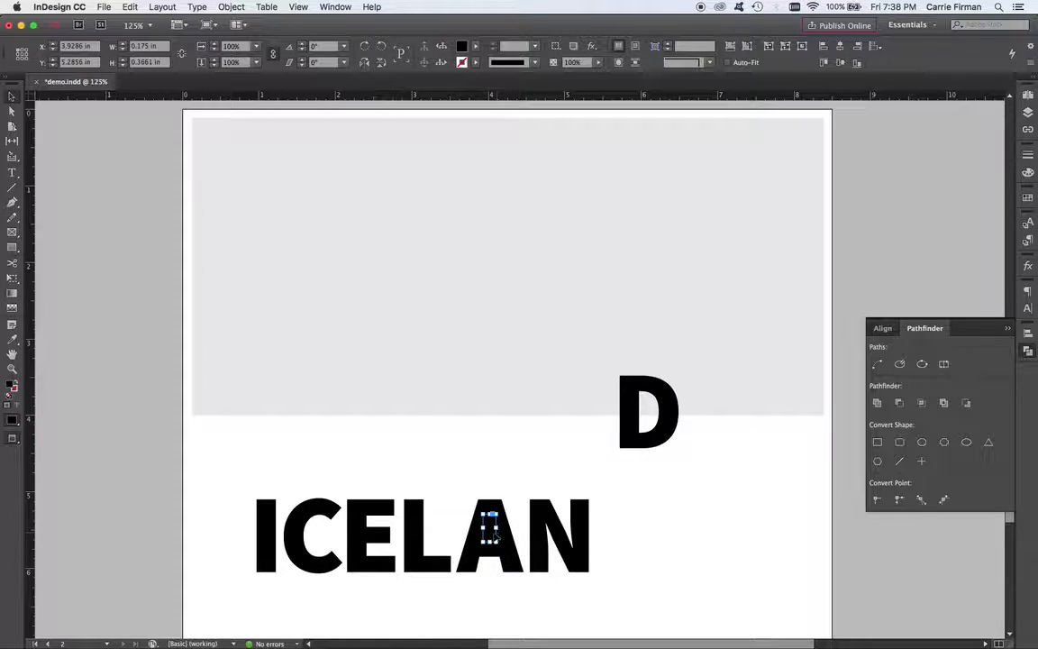
click(1027, 198)
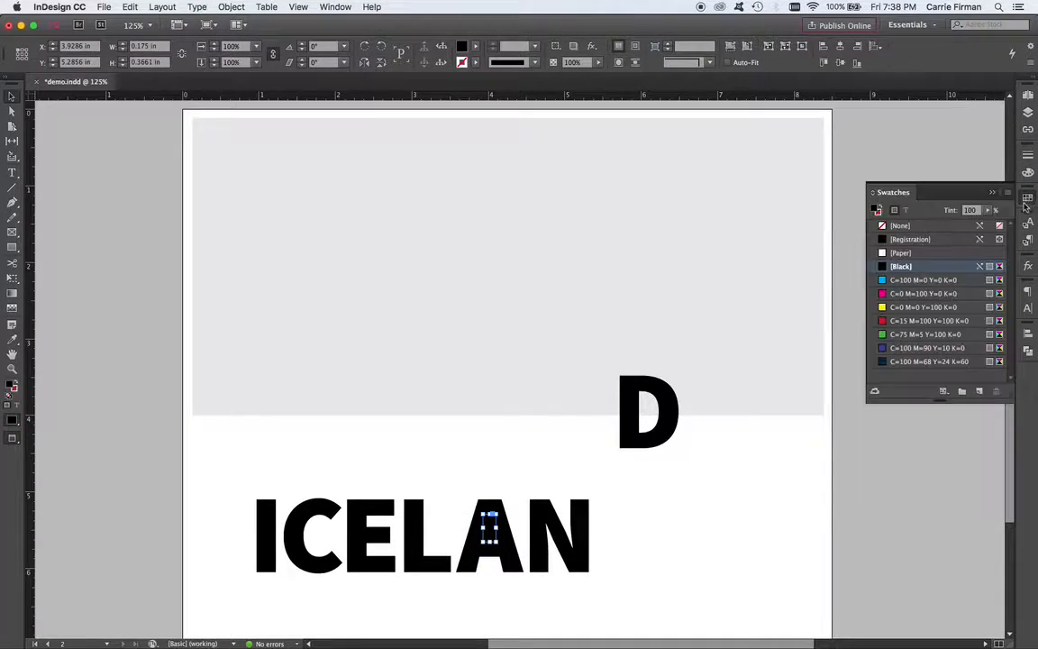
click(923, 307)
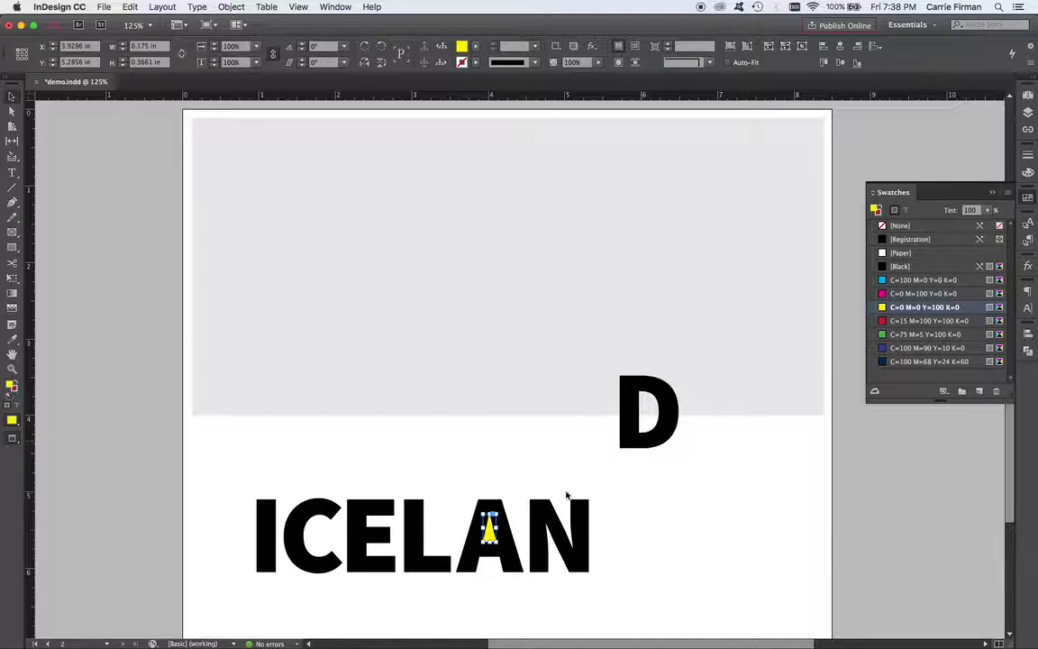
click(489, 534)
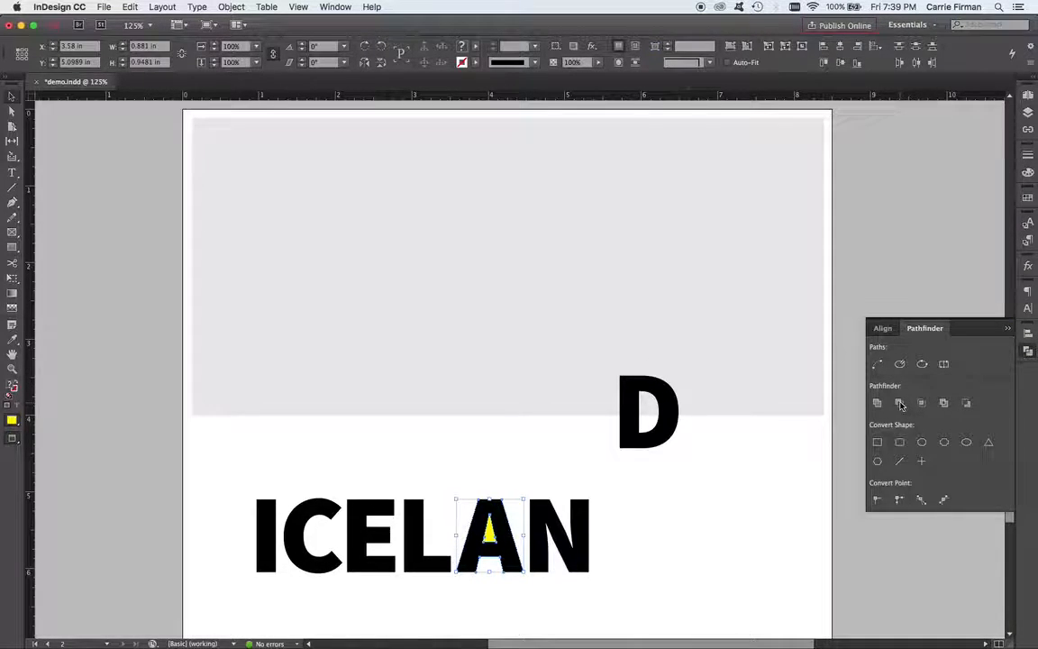
Step: Combine the A and its triangle counter into one compound path
click(231, 7)
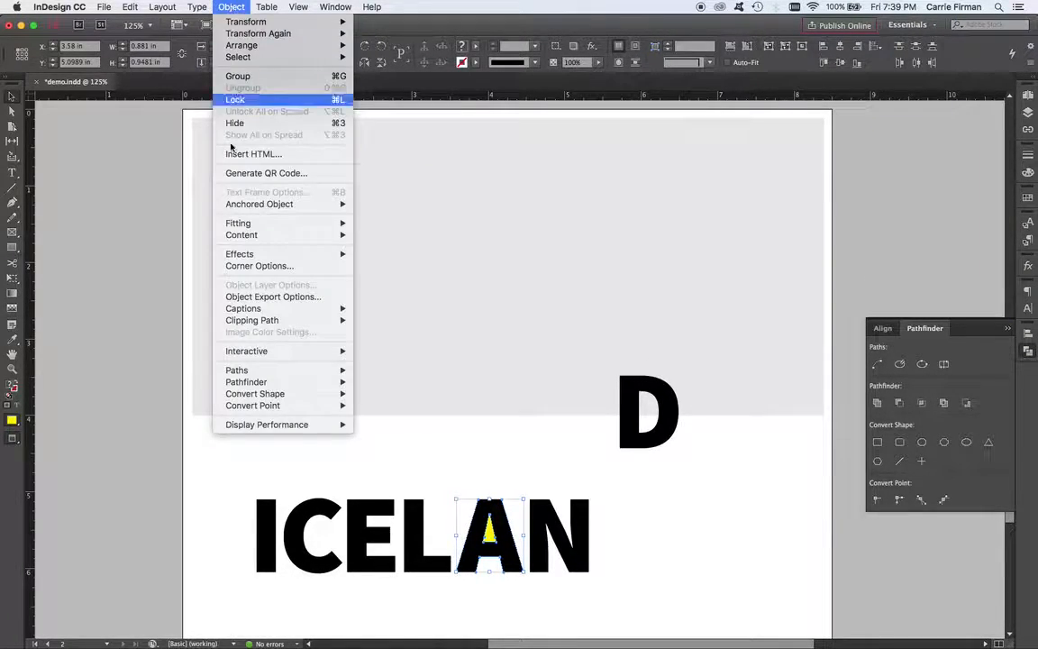
mouse_move(236, 369)
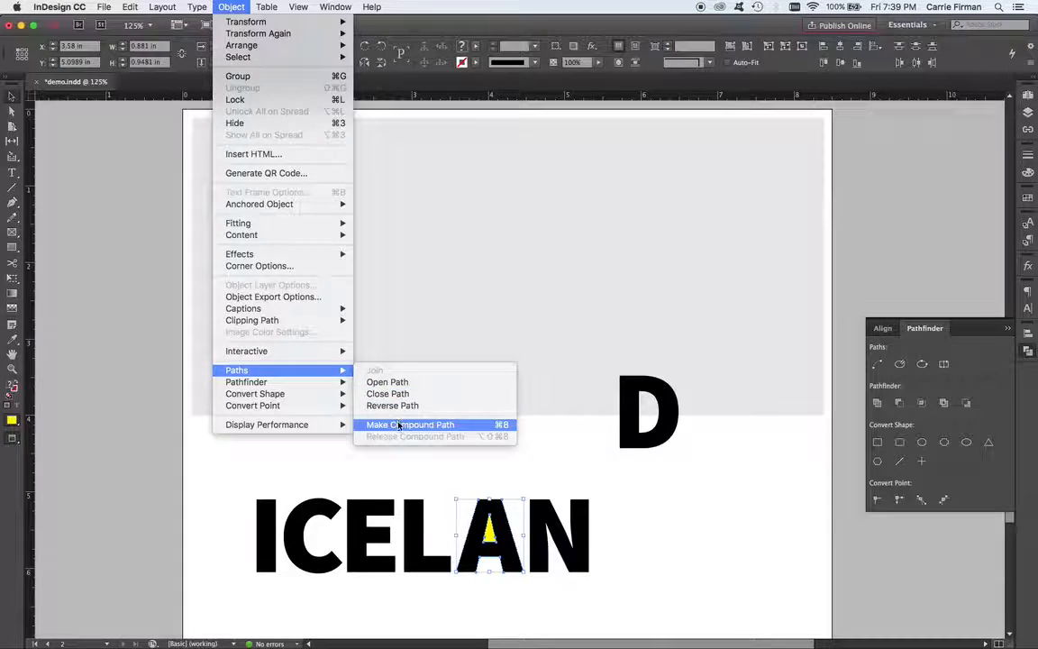
click(410, 424)
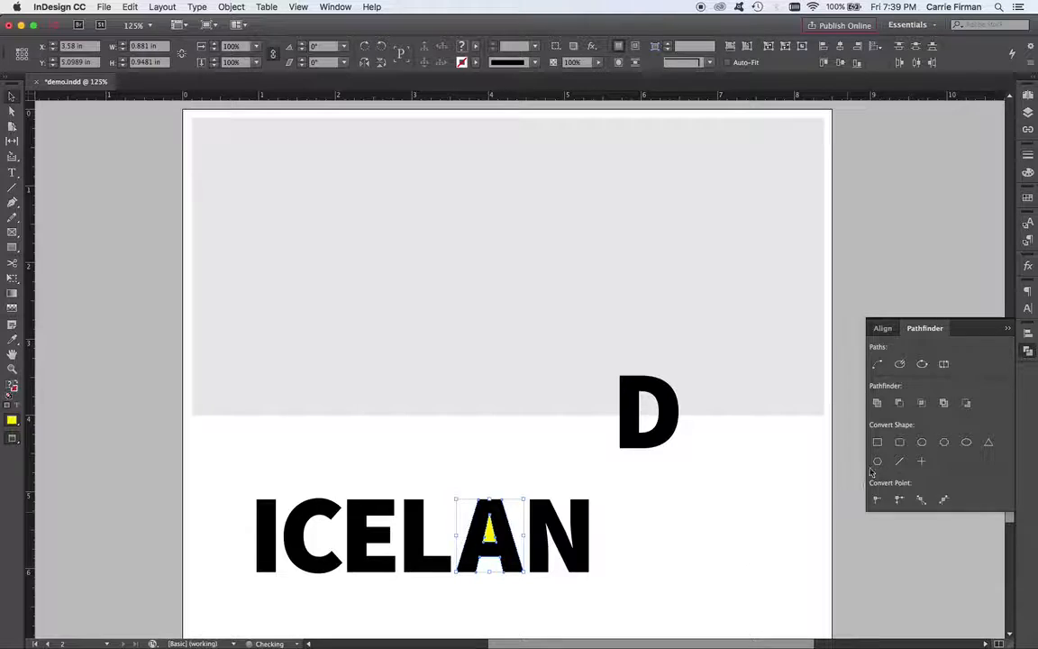
click(899, 403)
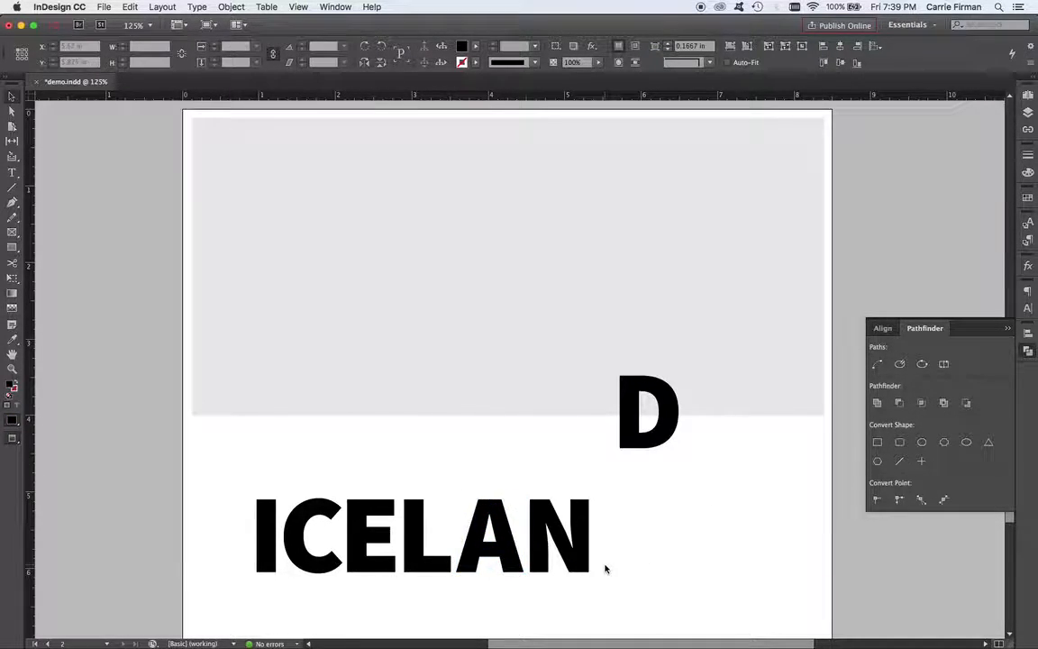
Step: Move the A back into the word and rotate it 180° upside down
click(491, 536)
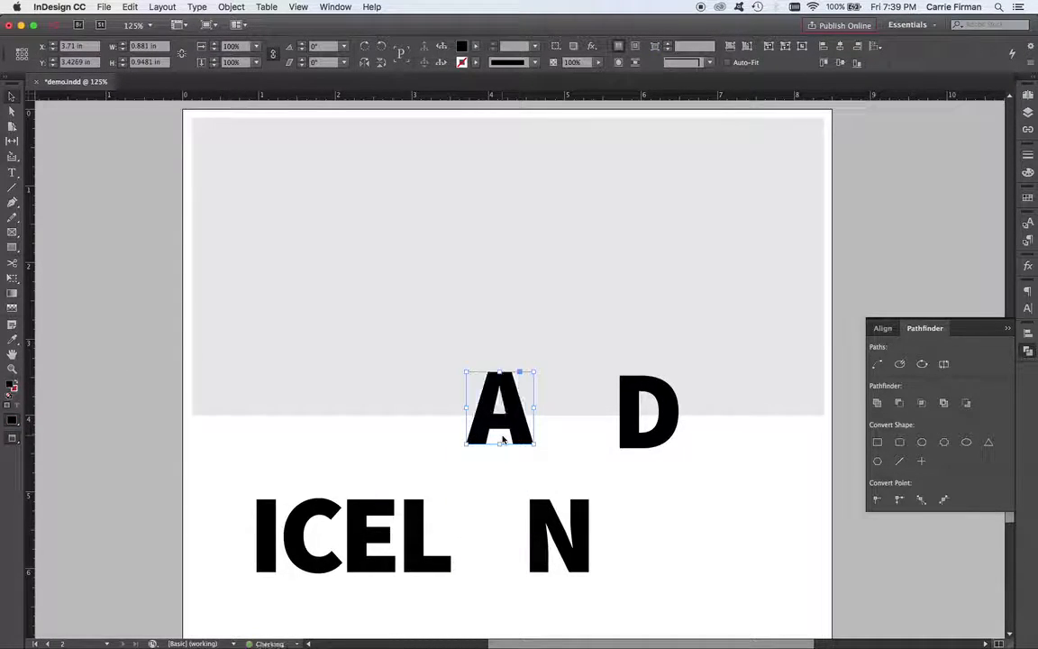
drag(500, 407, 489, 494)
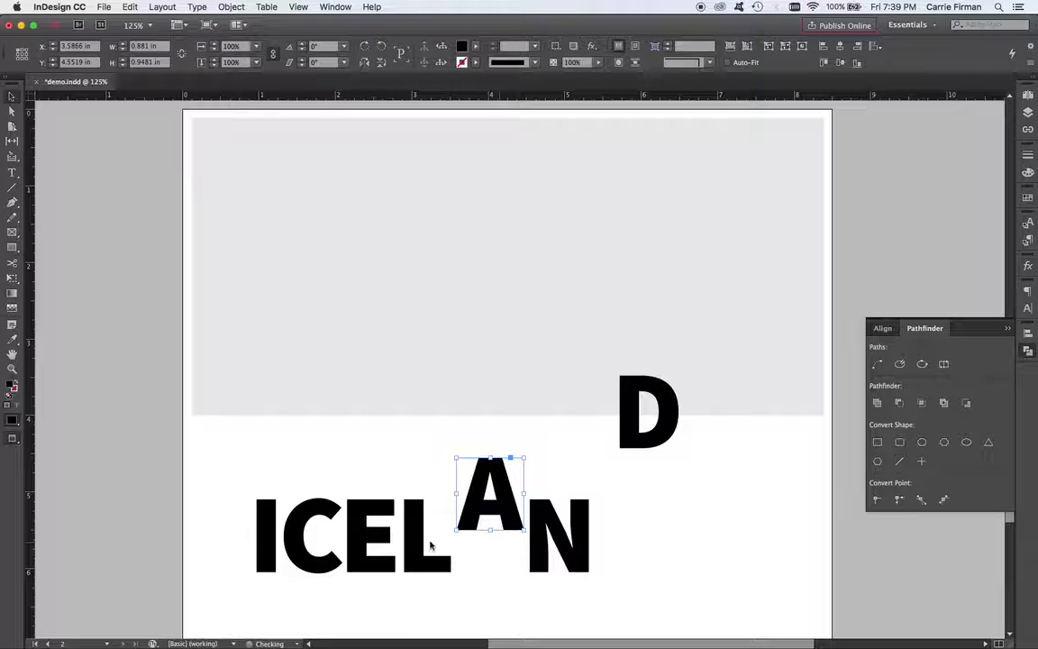
drag(490, 491, 504, 389)
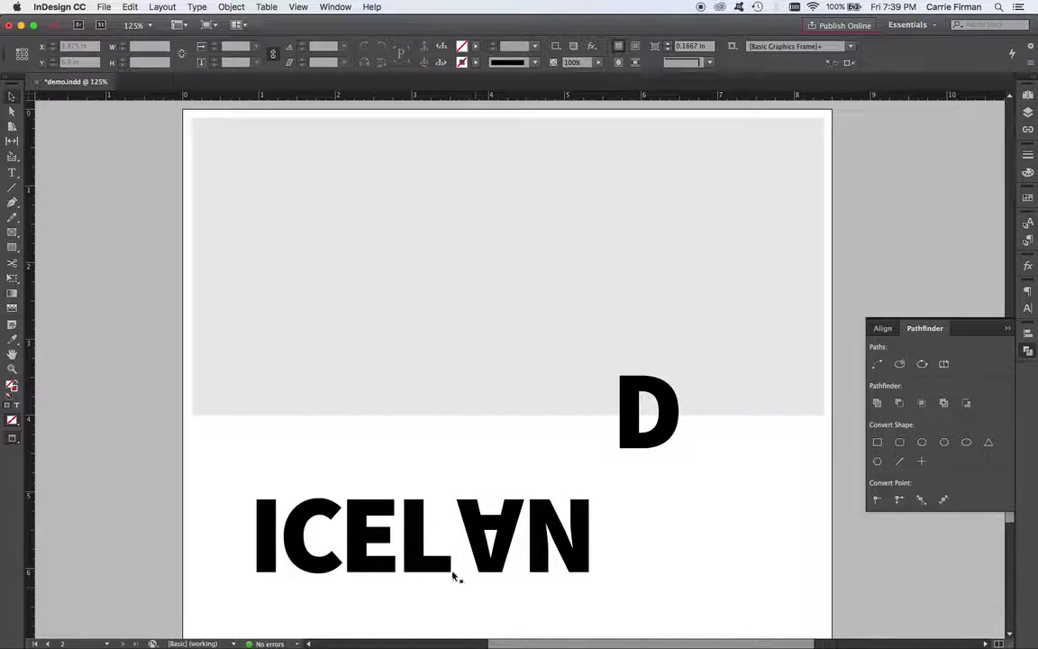
click(377, 534)
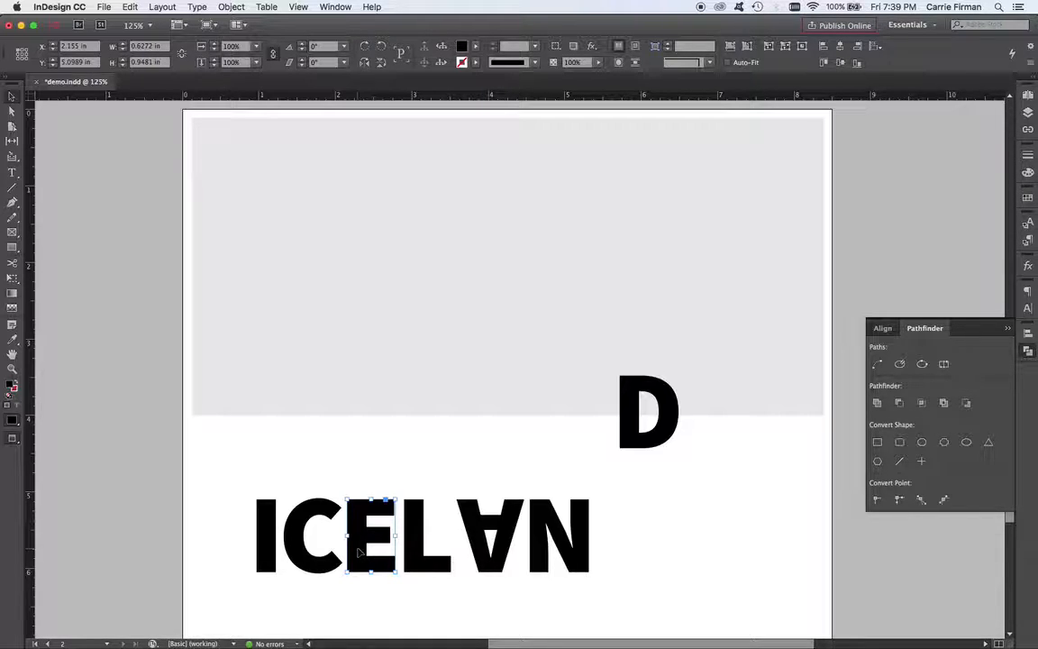
mouse_move(365, 530)
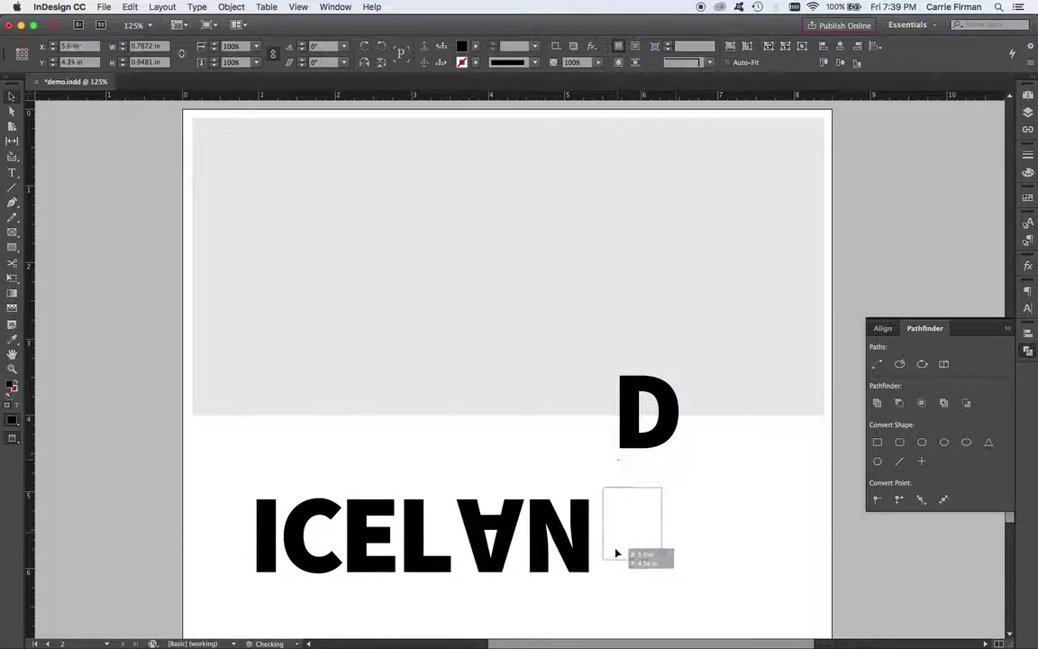
Step: Drag the D down beside the N so the word reads ICELAND
drag(632, 526, 624, 532)
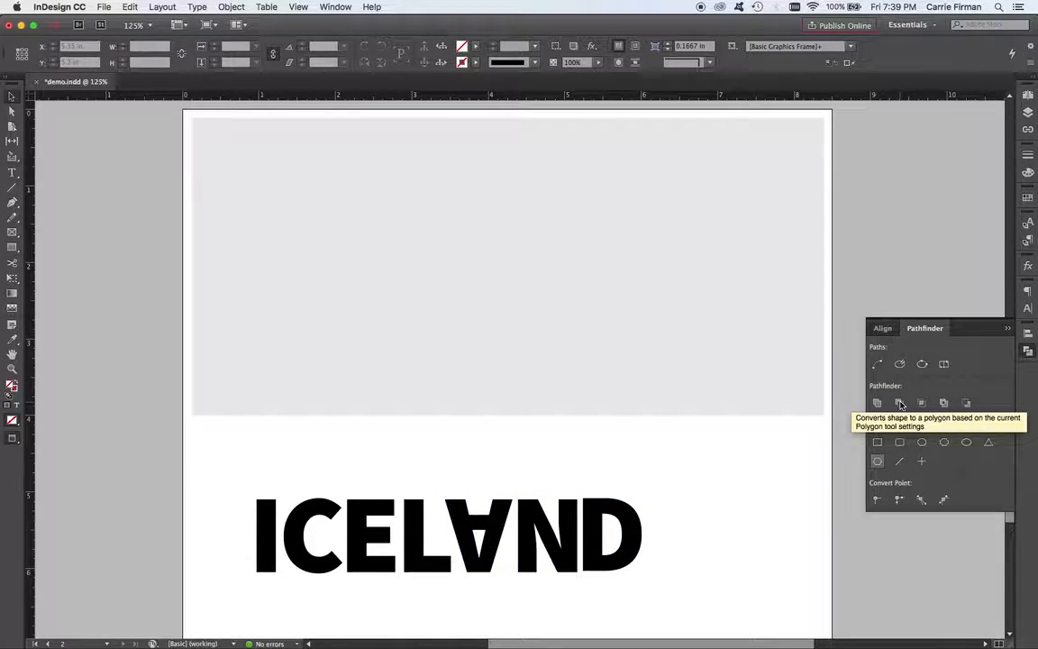
click(335, 8)
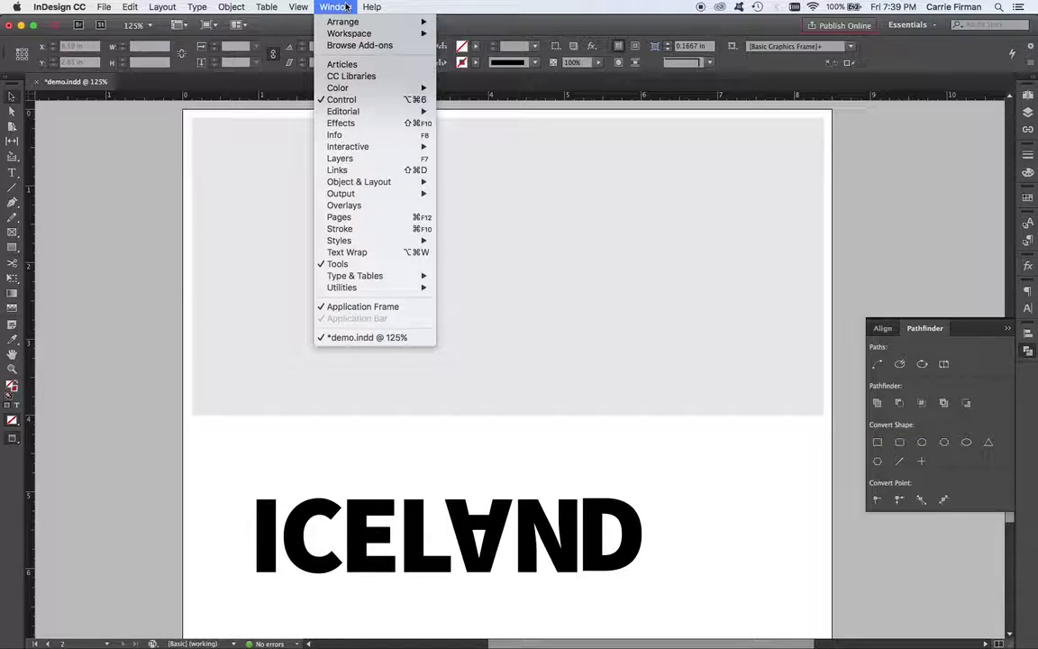
mouse_move(358, 182)
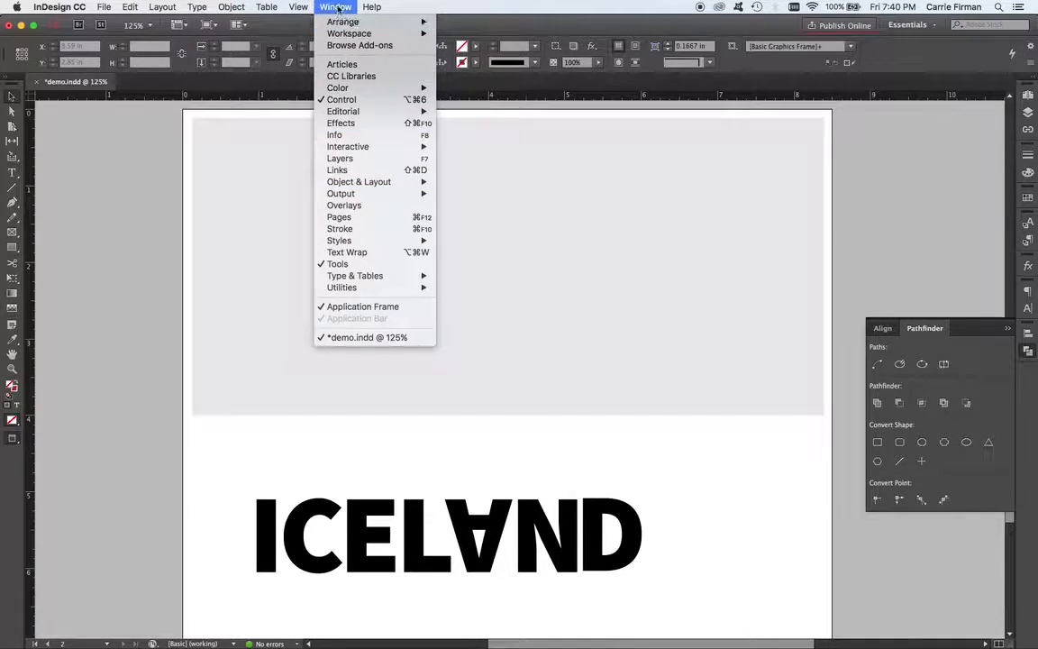
click(699, 480)
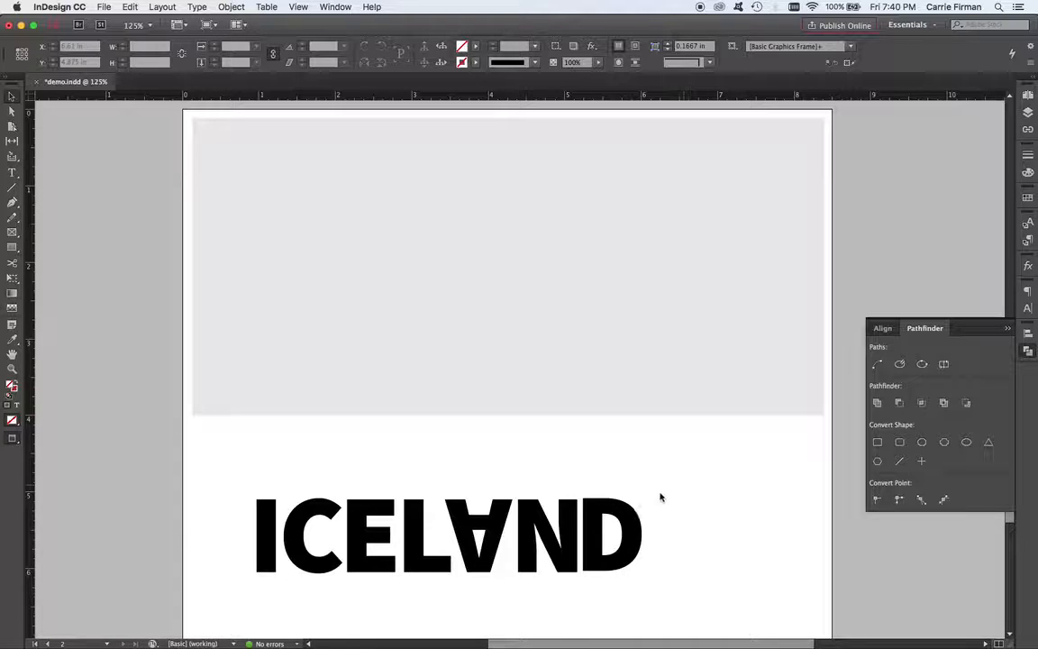
mouse_move(361, 478)
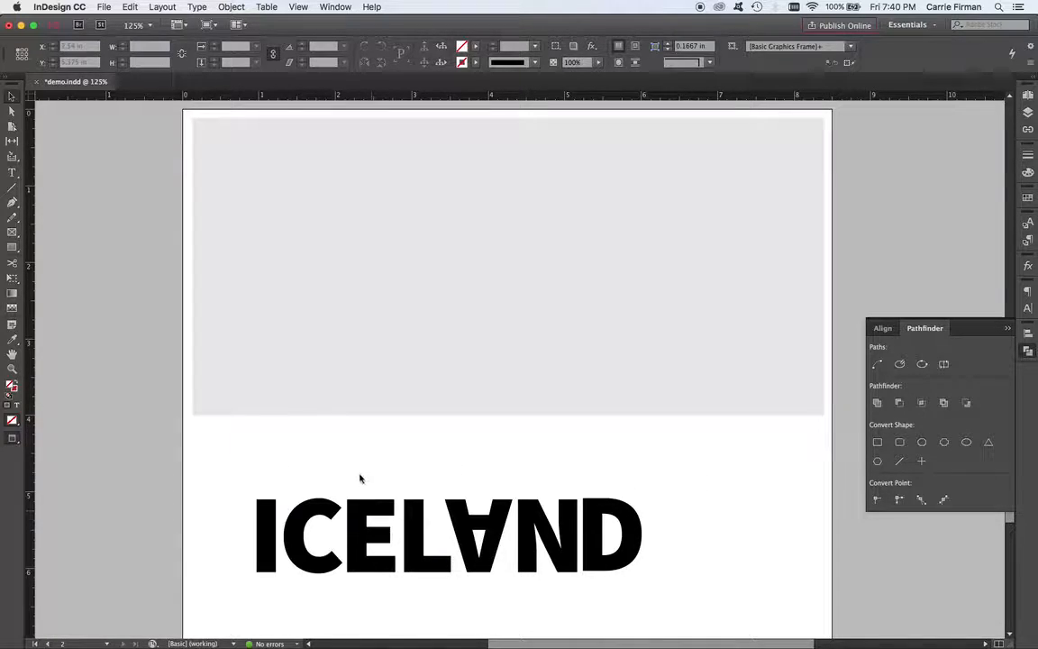
mouse_move(351, 418)
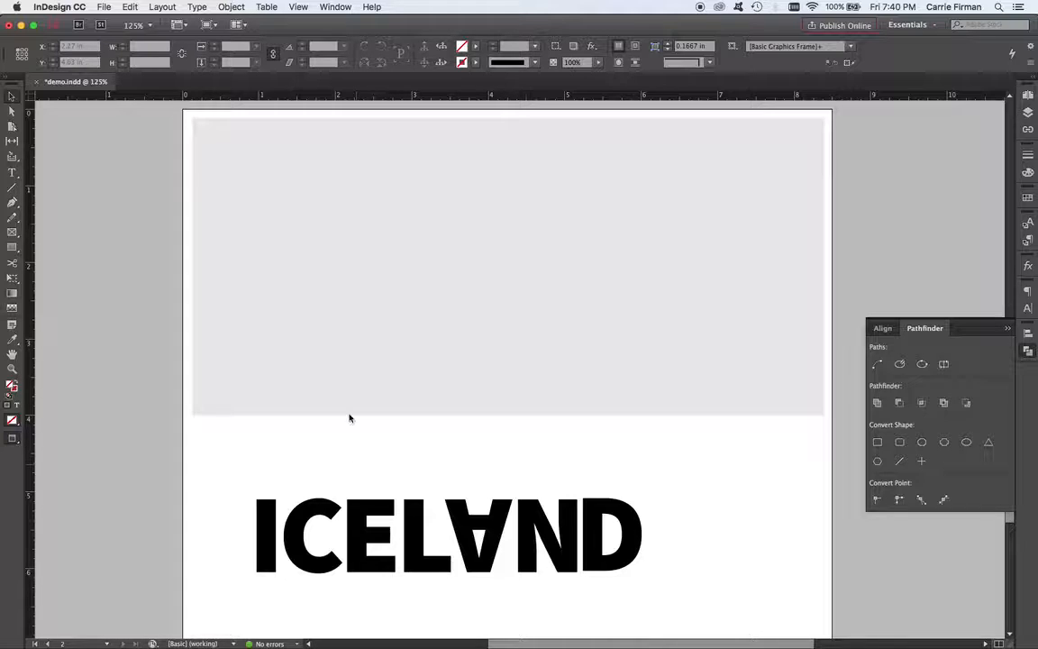
Step: Draw a cyan circle over the gray rectangle's left side, then select it with the rectangle
click(507, 266)
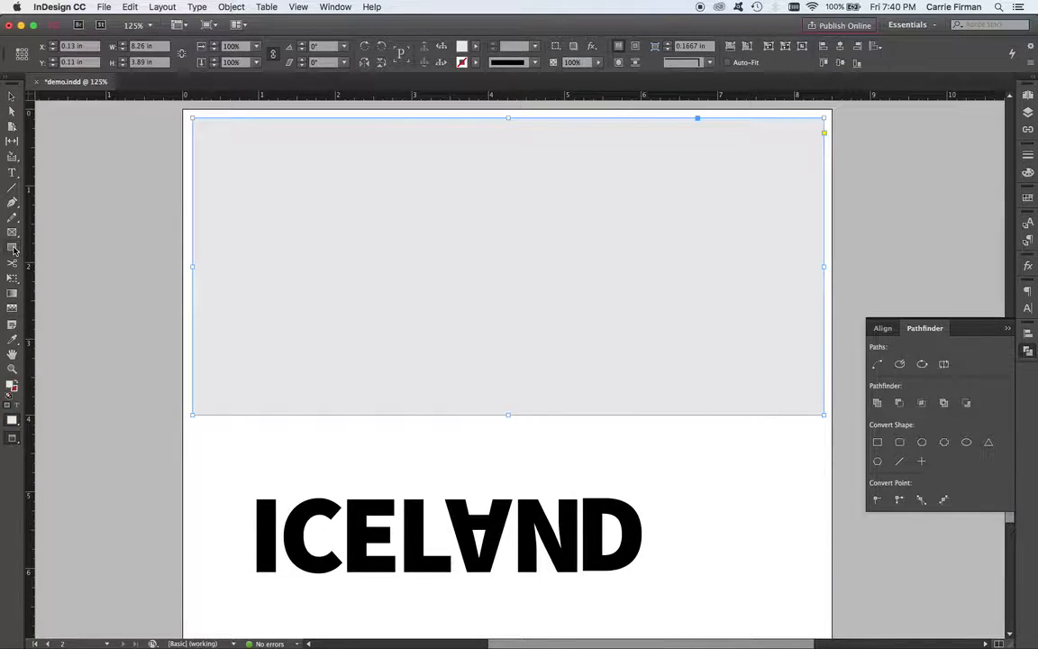
click(13, 249)
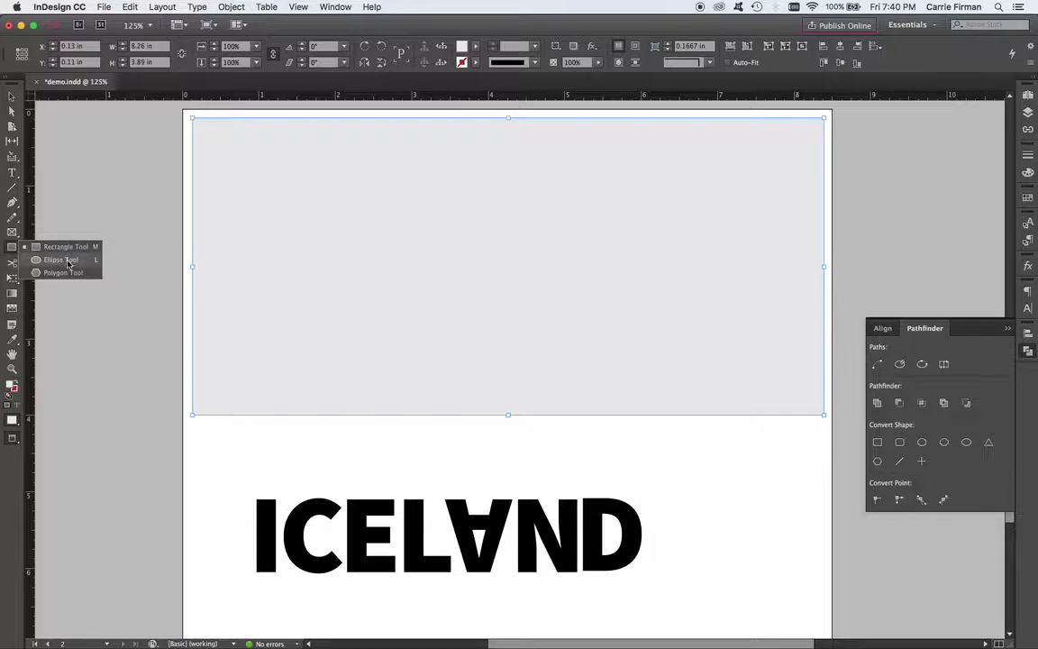
drag(225, 284, 311, 364)
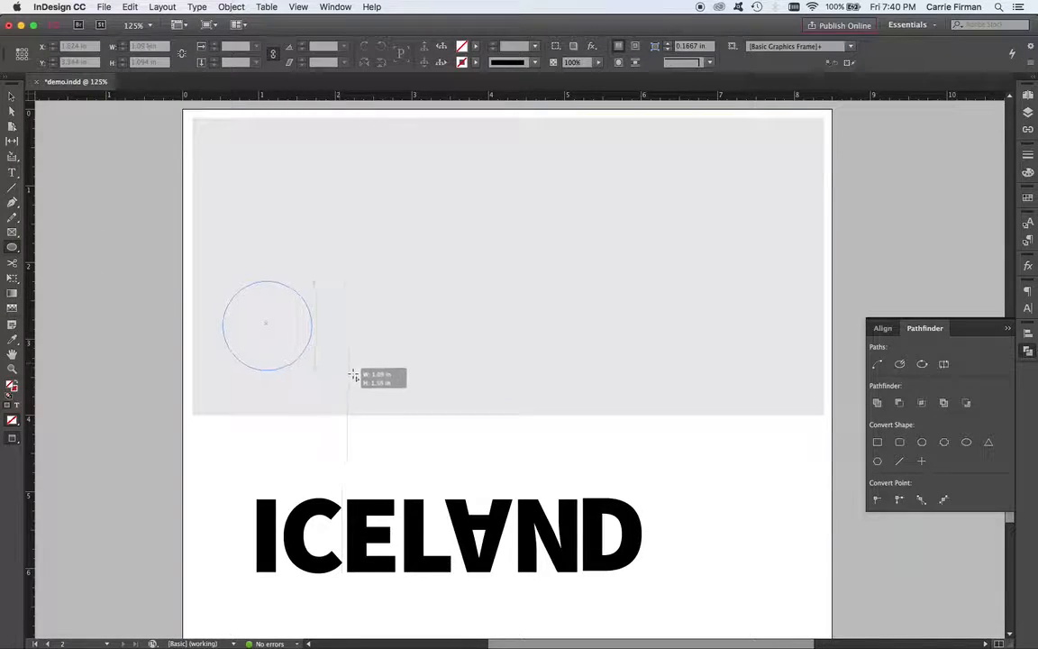
drag(222, 282, 335, 394)
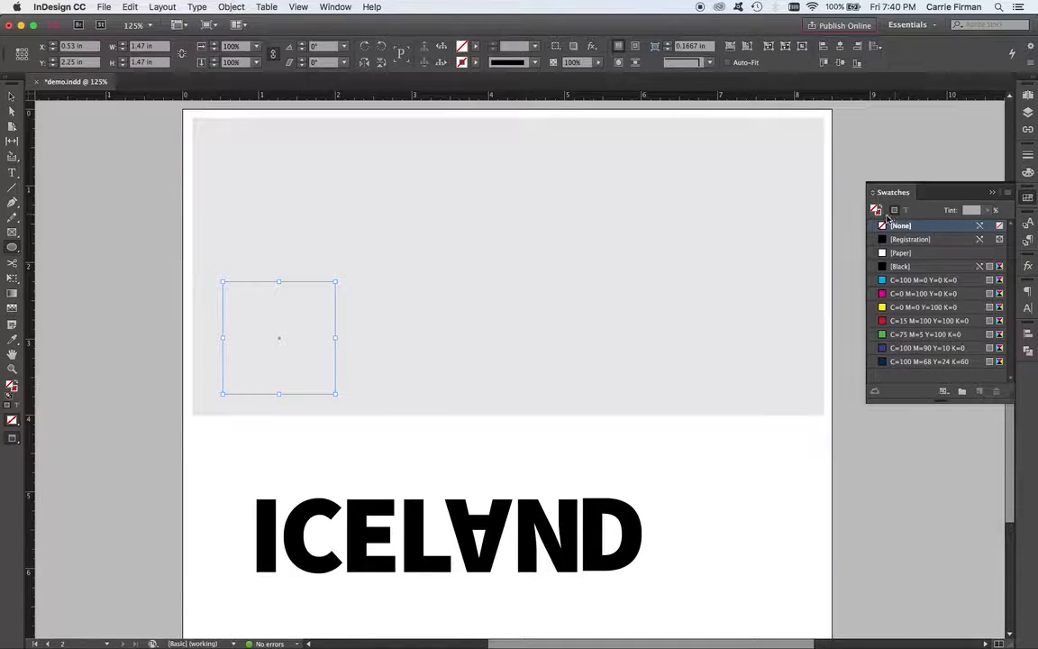
click(923, 280)
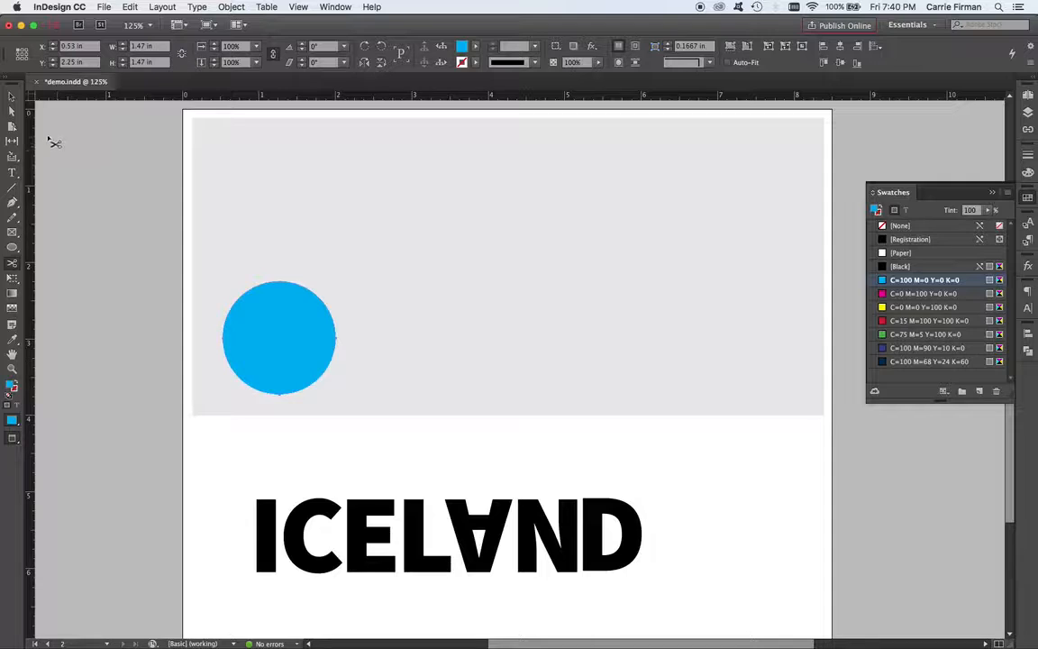
click(279, 338)
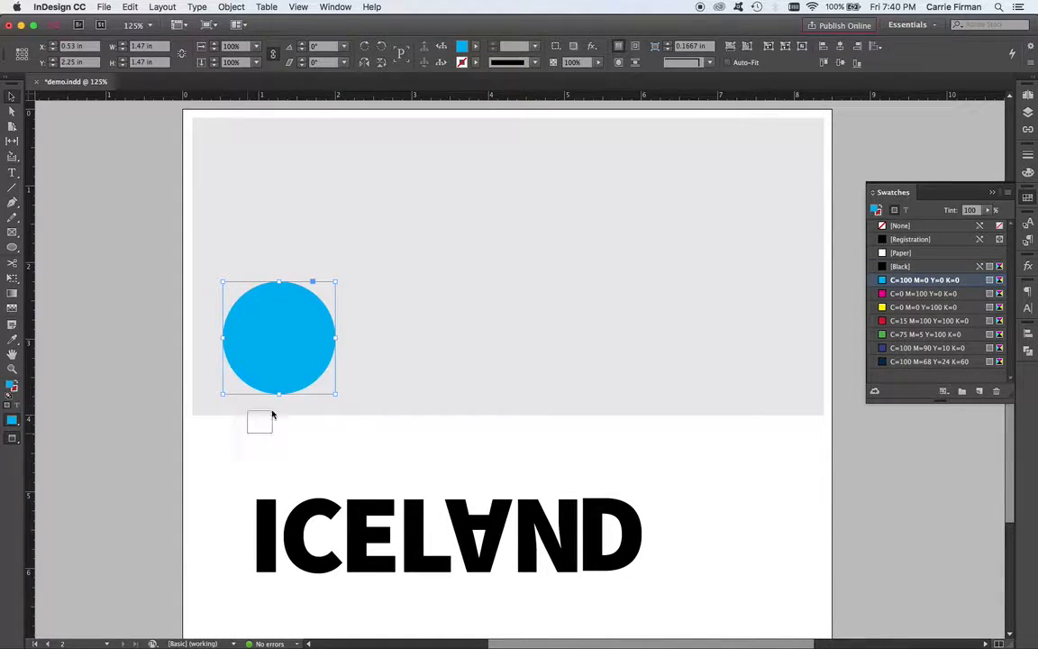
click(231, 7)
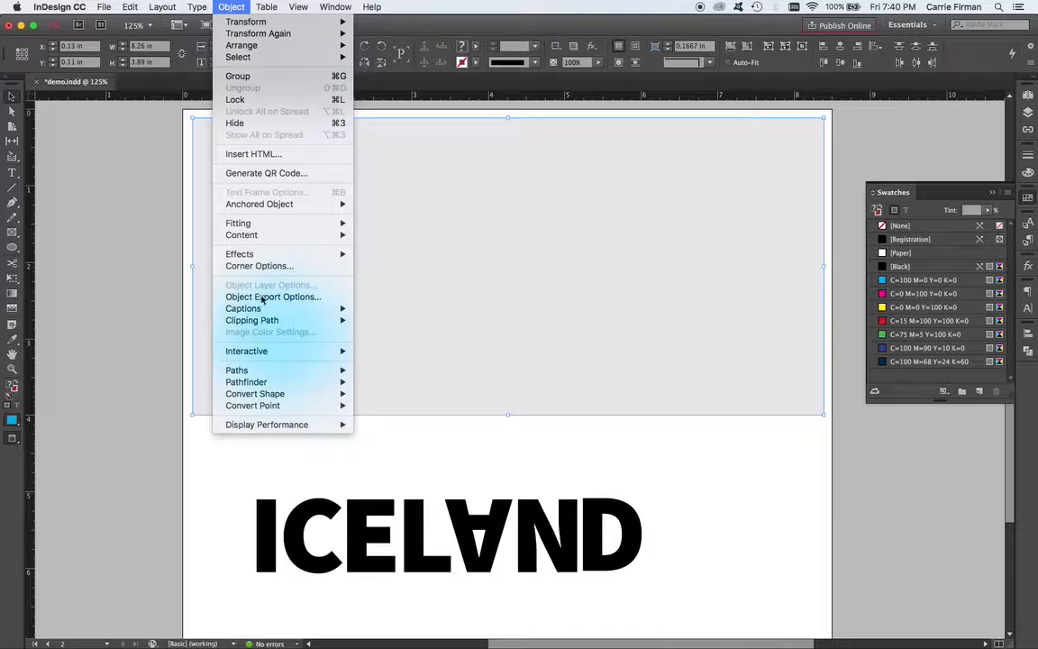
mouse_move(237, 369)
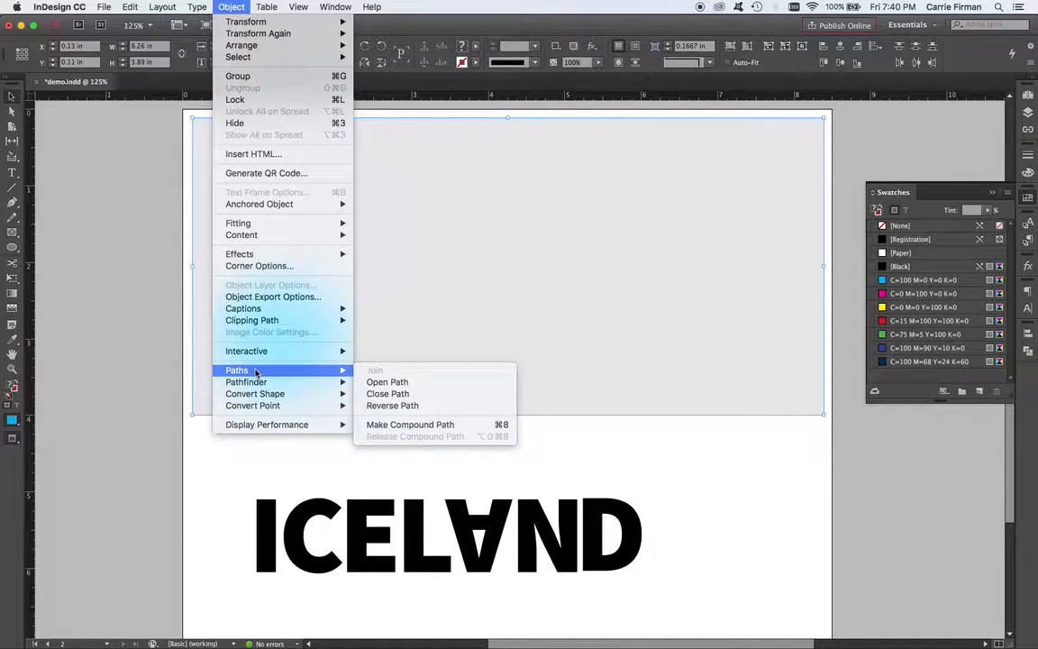
mouse_move(245, 381)
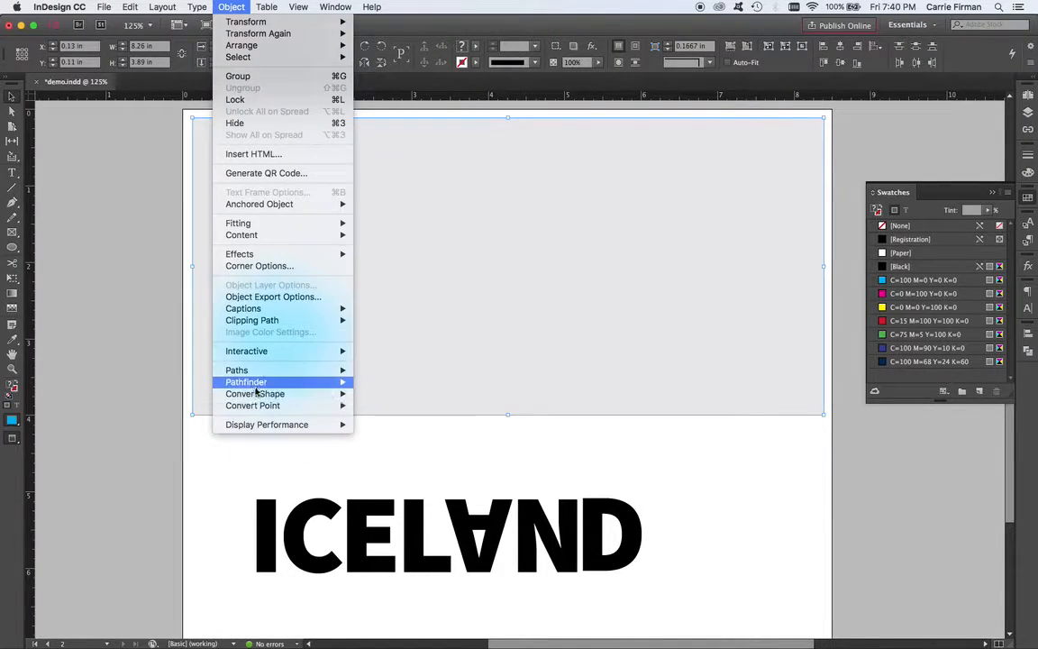
mouse_move(237, 369)
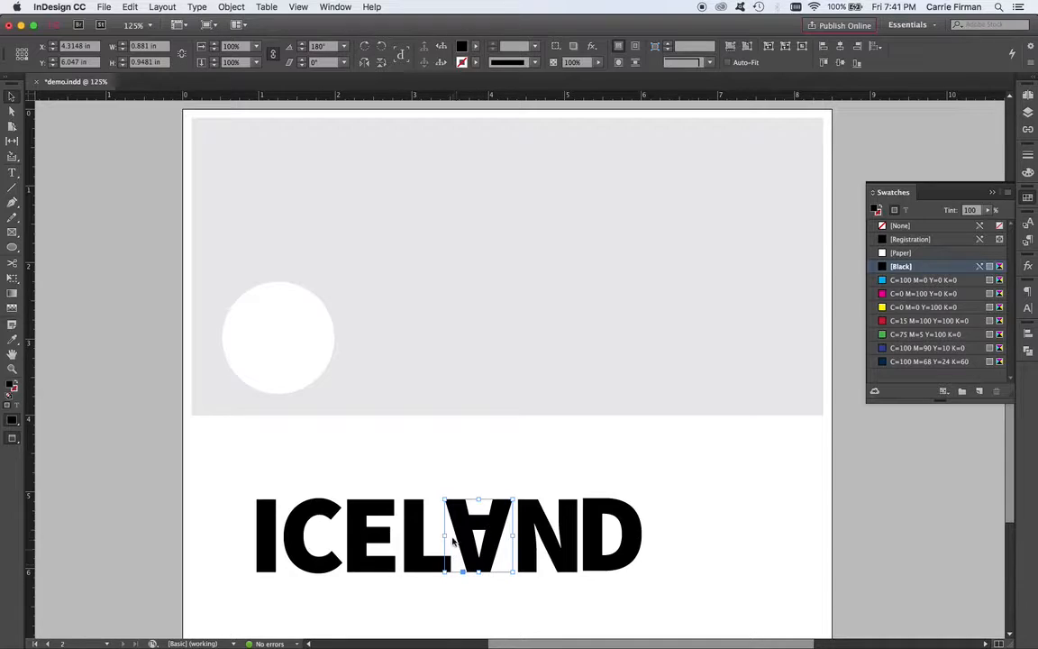
mouse_move(522, 493)
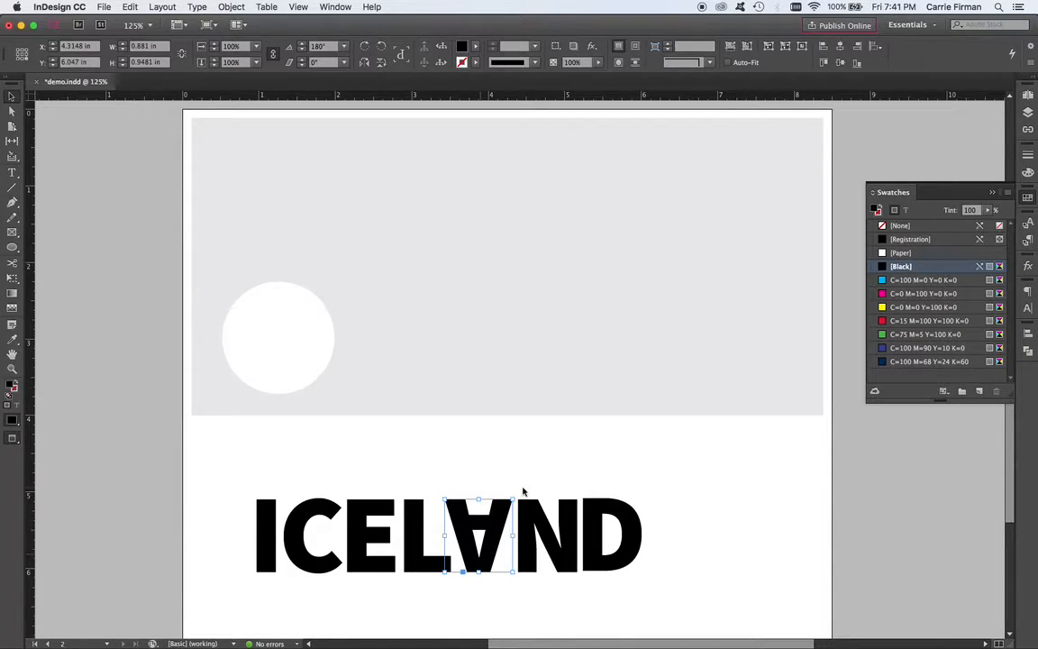
mouse_move(520, 458)
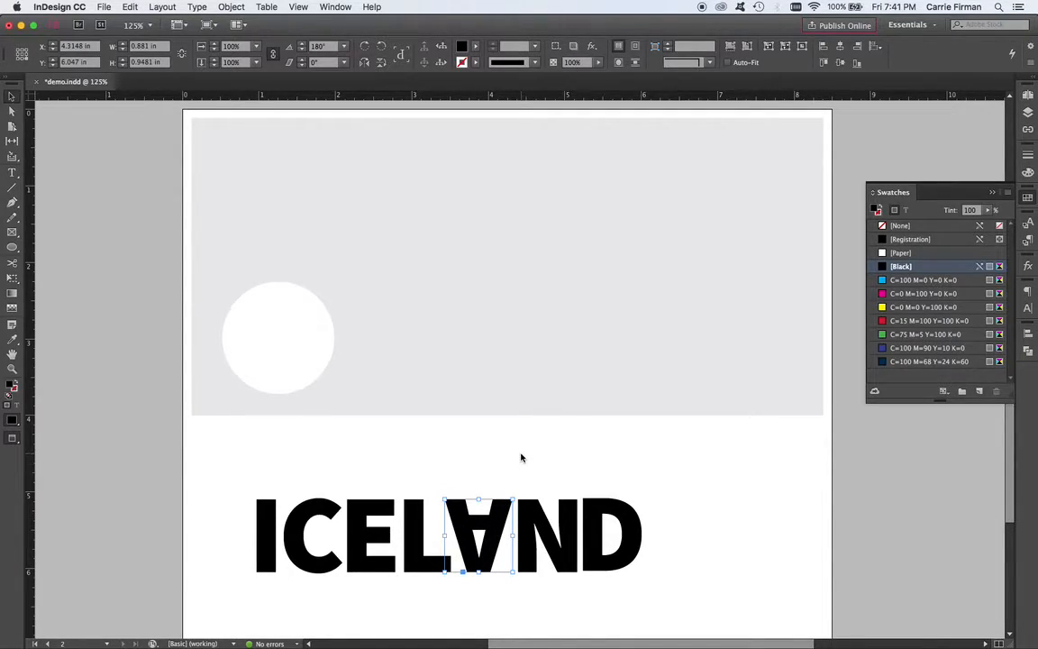